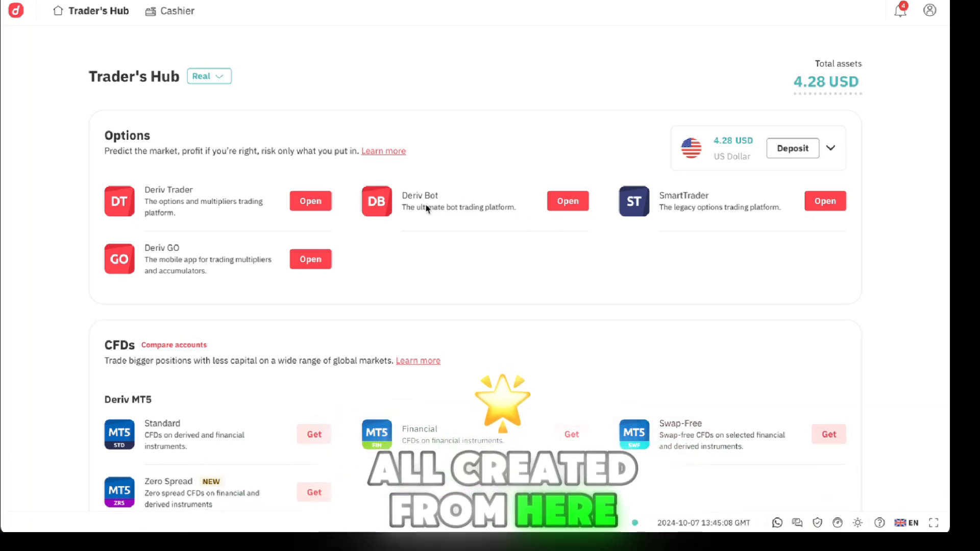
mouse_move(284, 40)
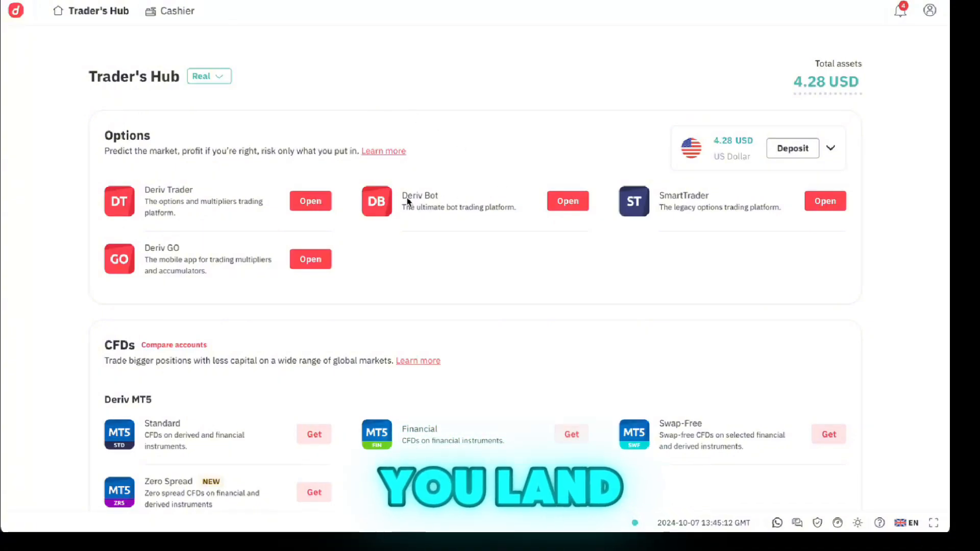
mouse_move(438, 265)
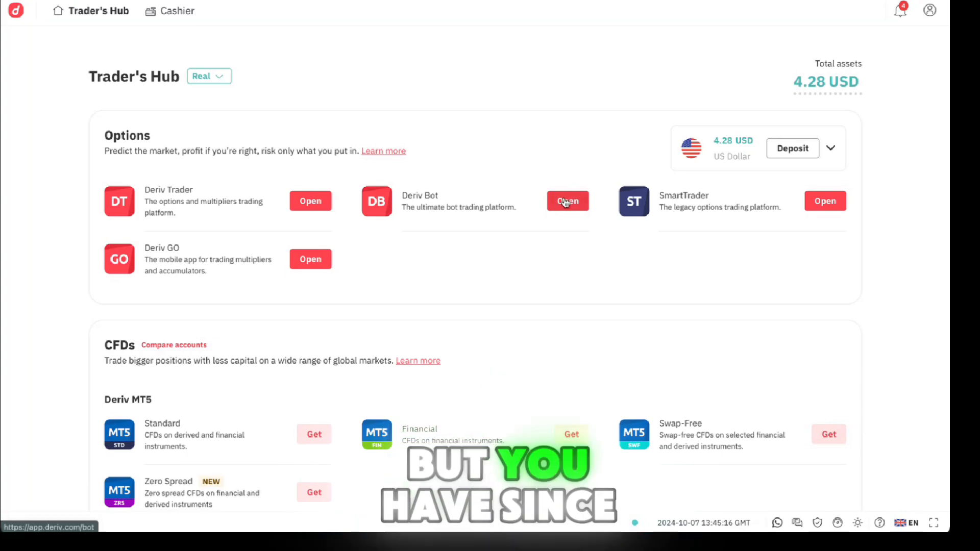
- Launch Deriv Bot from the Options section of Trader's Hub
click(567, 201)
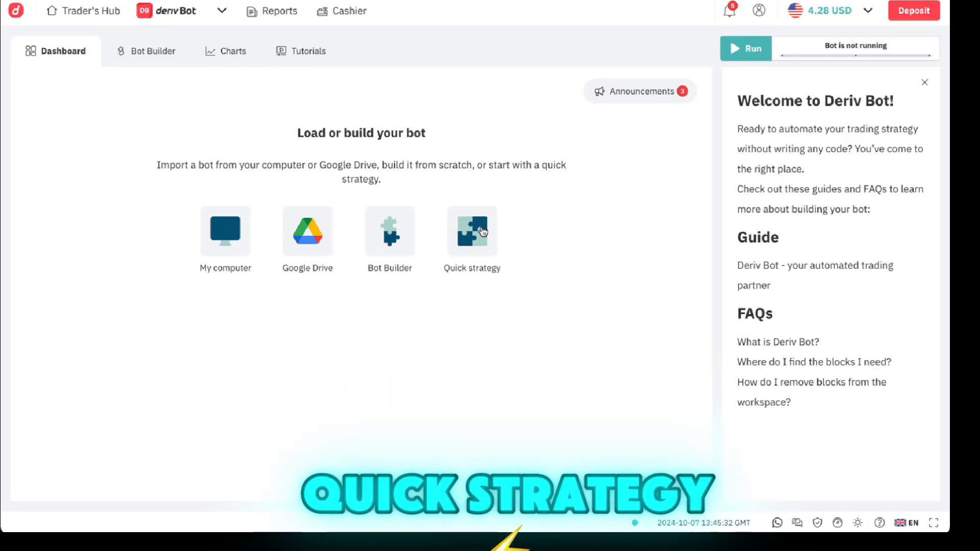
- Open the Martingale quick strategy and set its asset to Volatility 50 (1s) Index
click(471, 232)
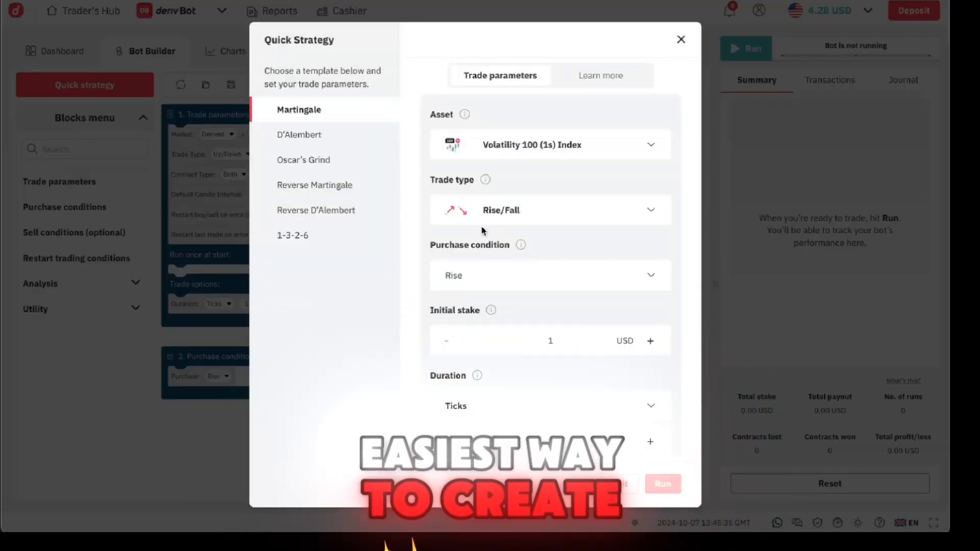
click(550, 144)
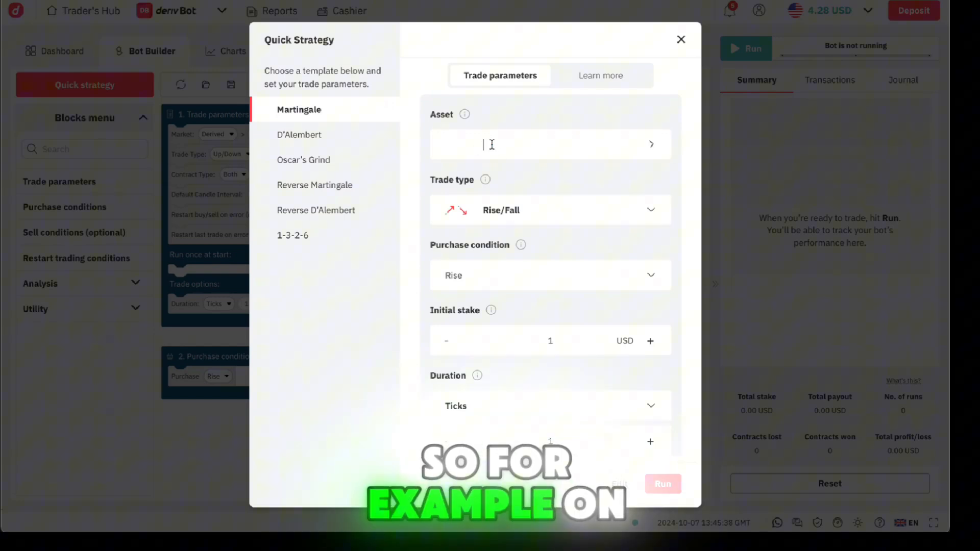
click(550, 143)
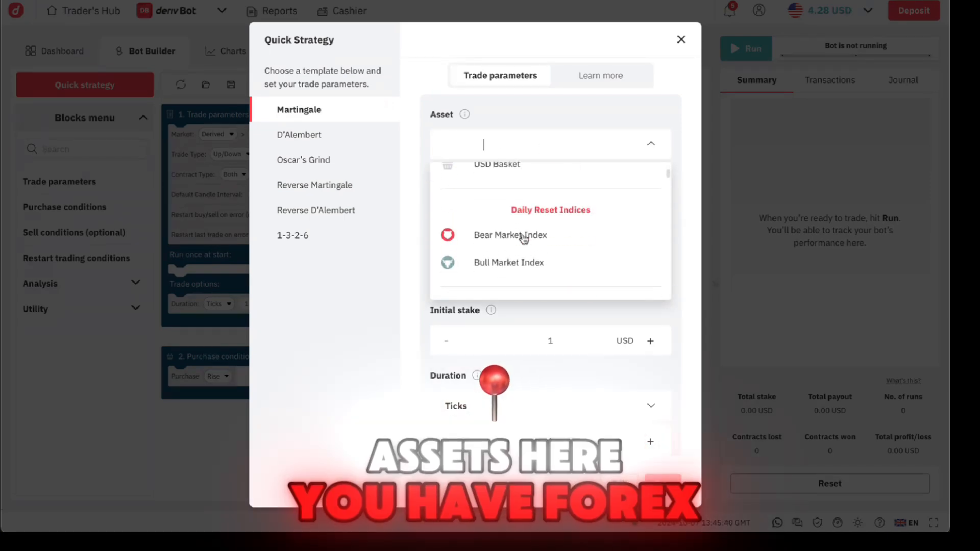
scroll(down, 3)
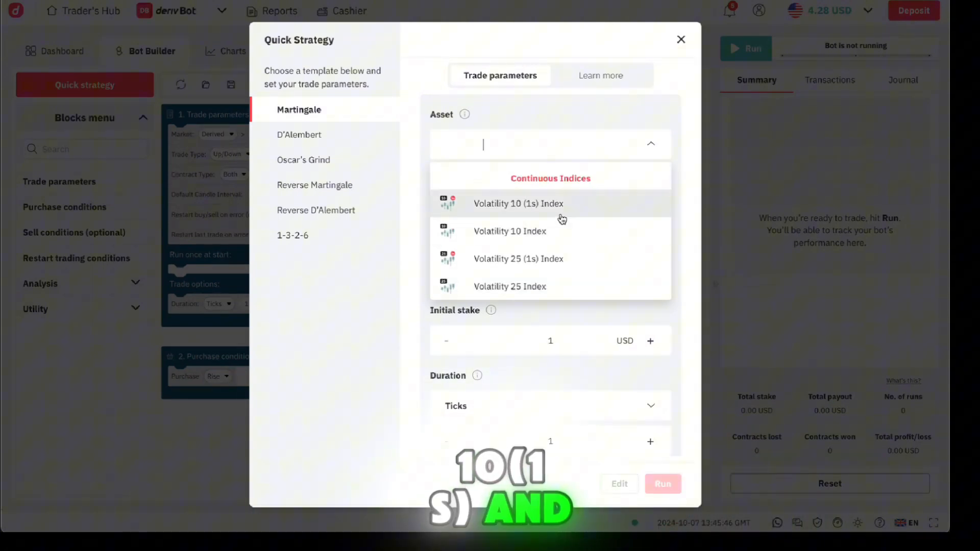
click(510, 286)
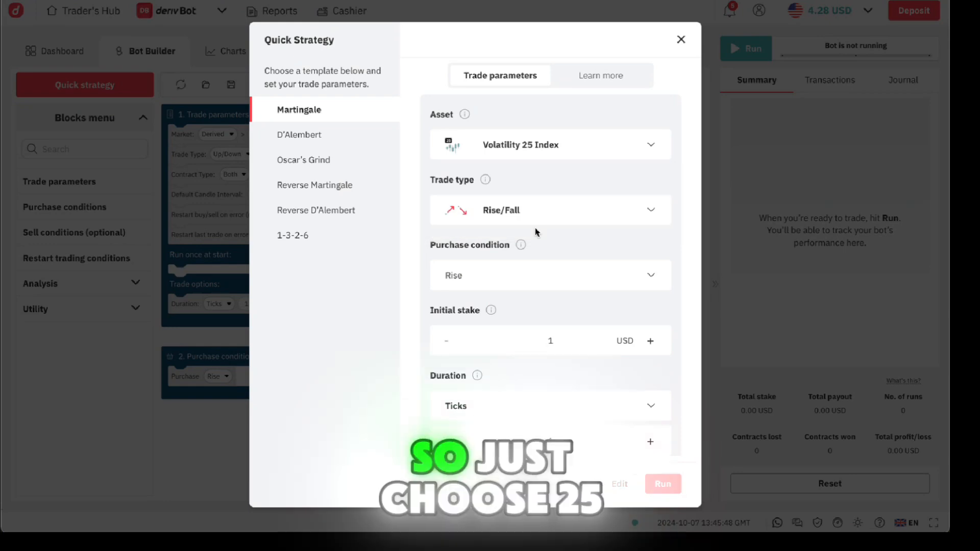
click(550, 144)
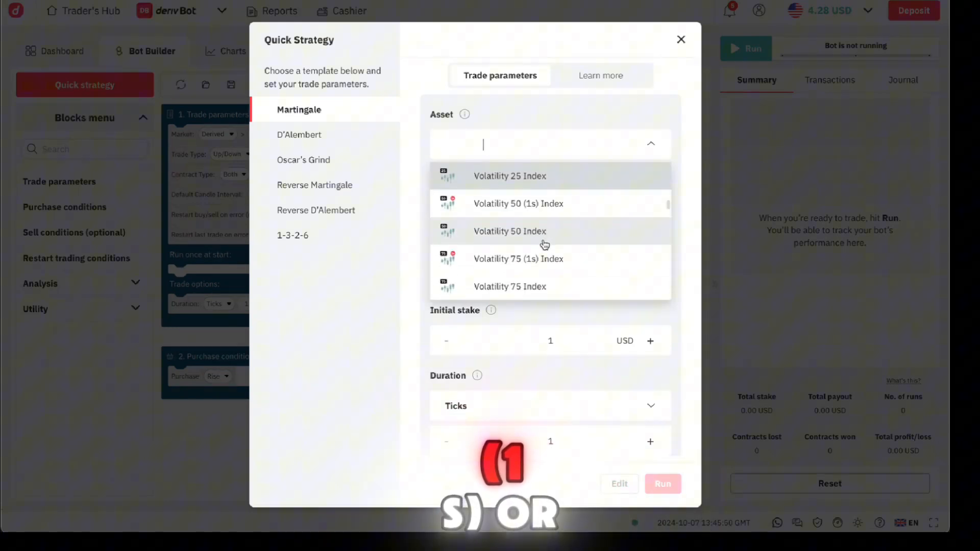
click(518, 203)
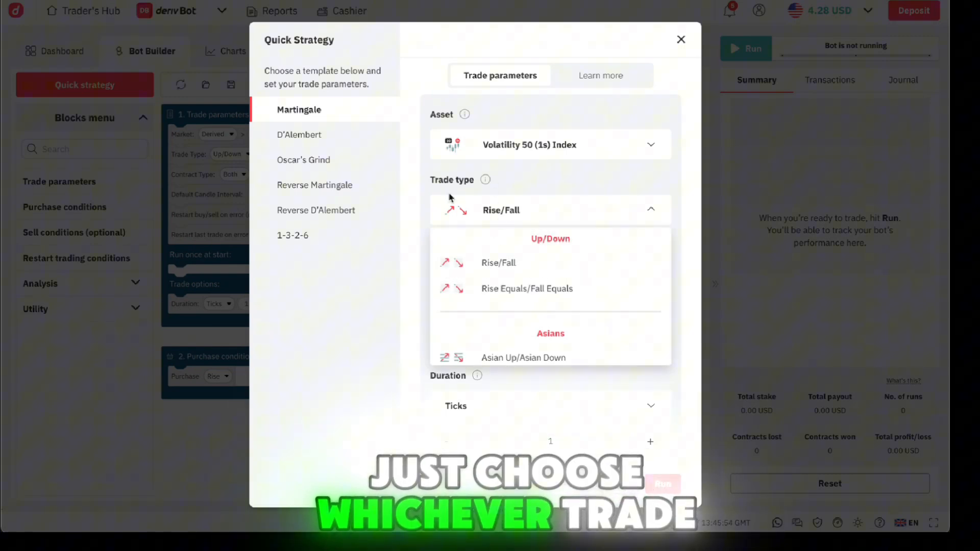
scroll(down, 3)
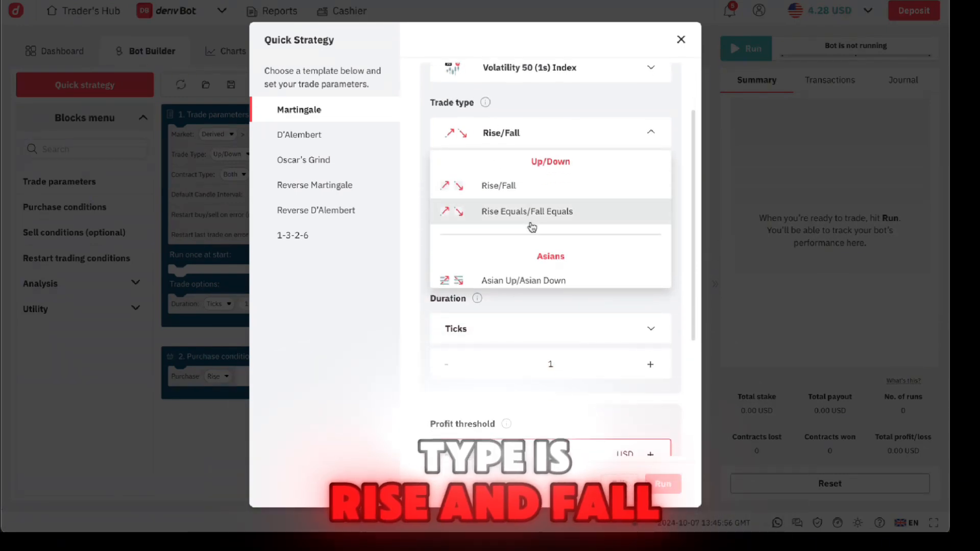
scroll(down, 3)
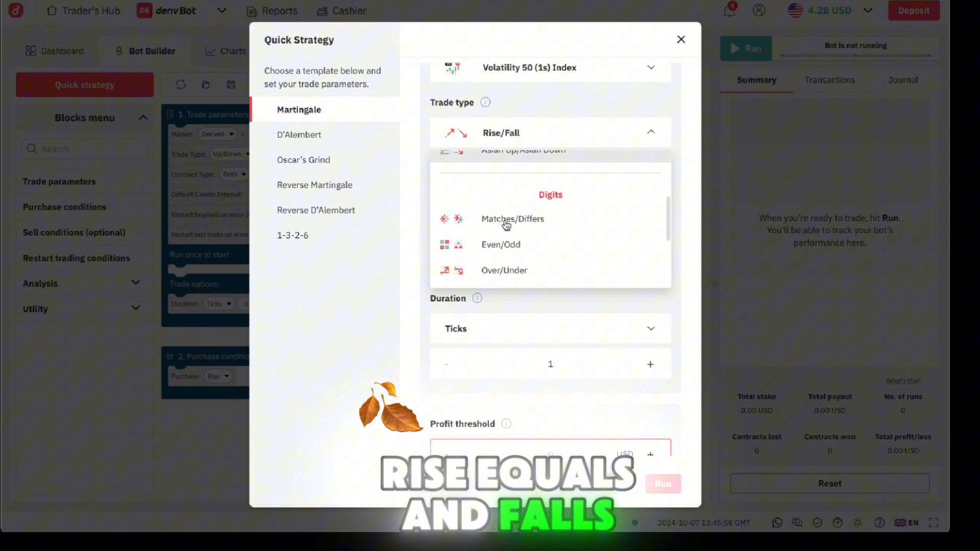
scroll(down, 3)
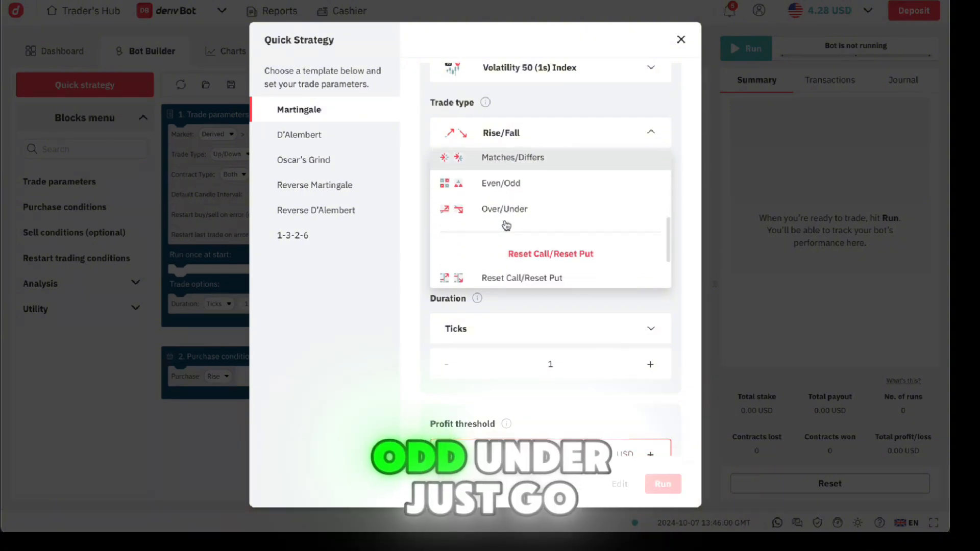
click(500, 133)
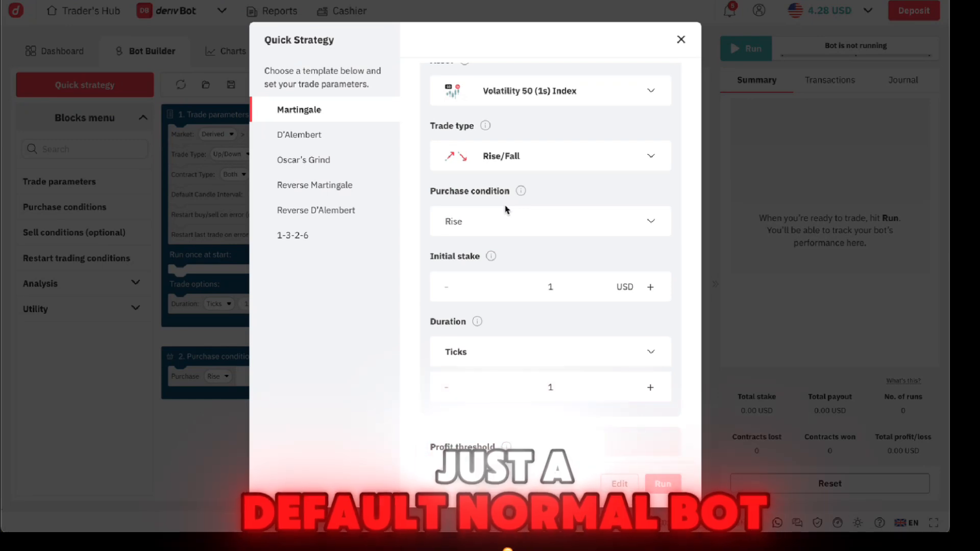
mouse_move(526, 225)
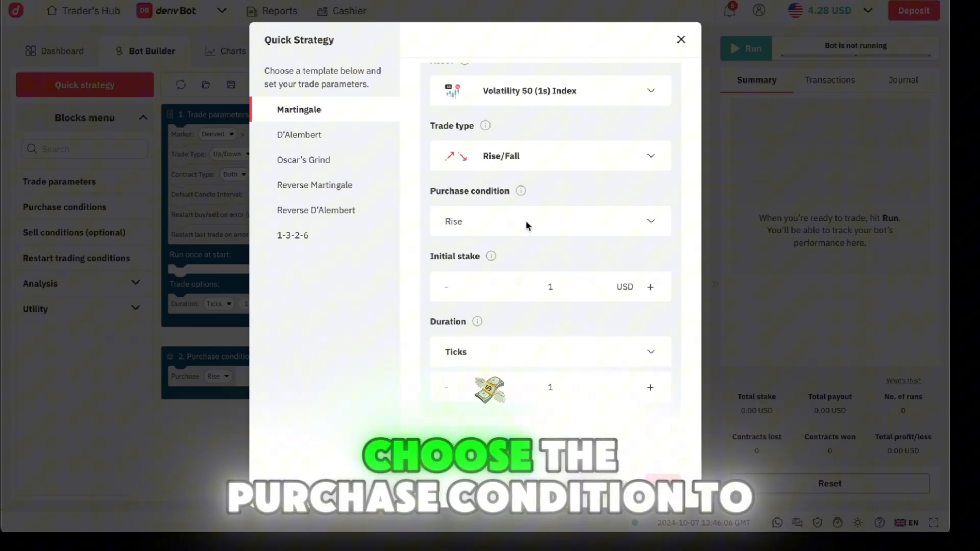
scroll(down, 3)
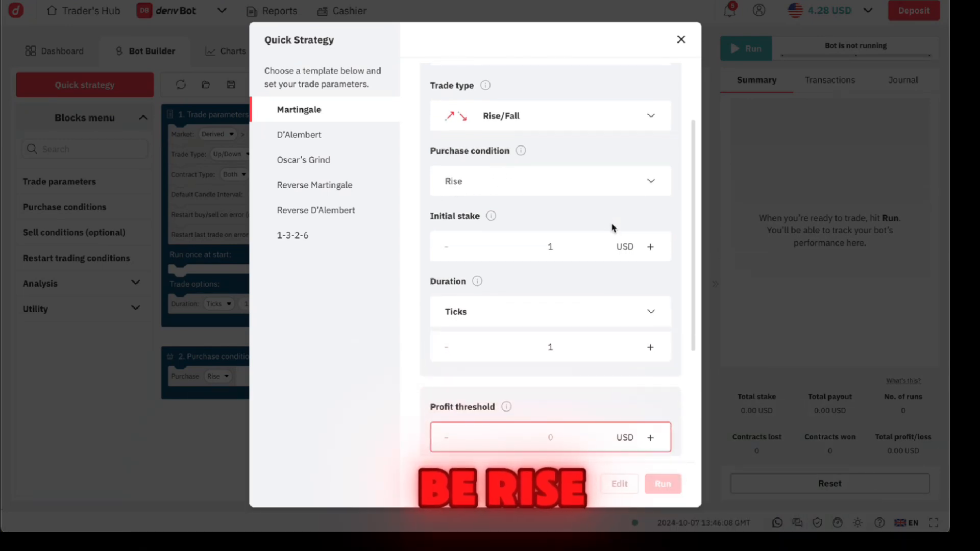
scroll(down, 3)
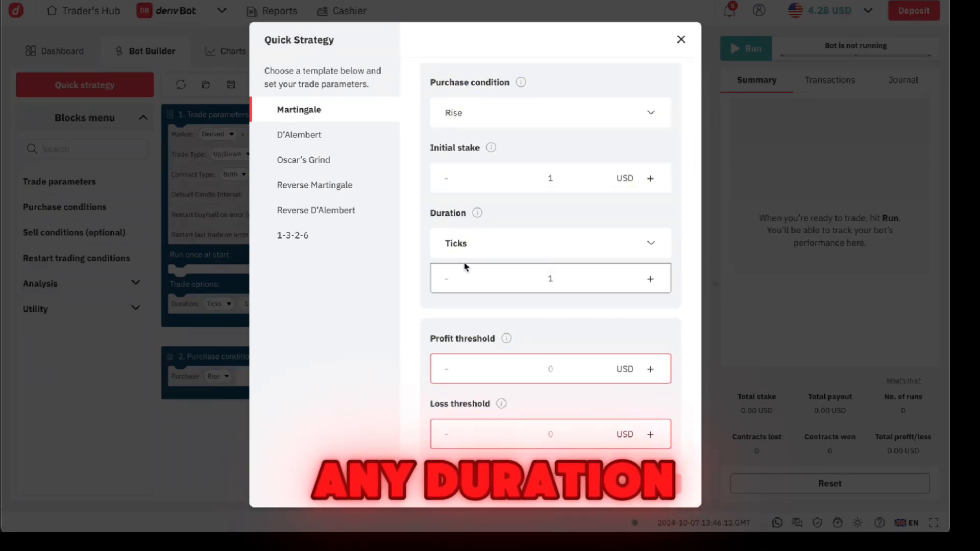
click(549, 243)
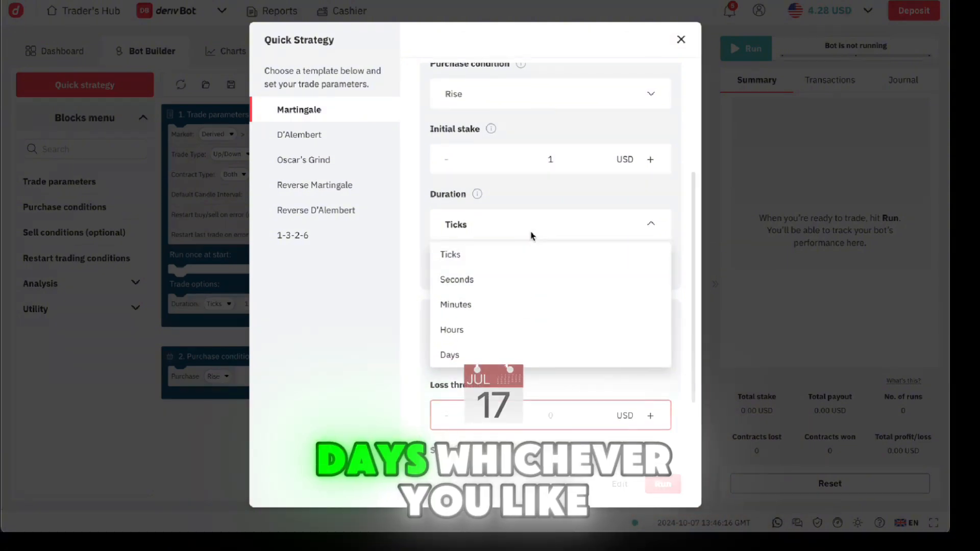
click(450, 254)
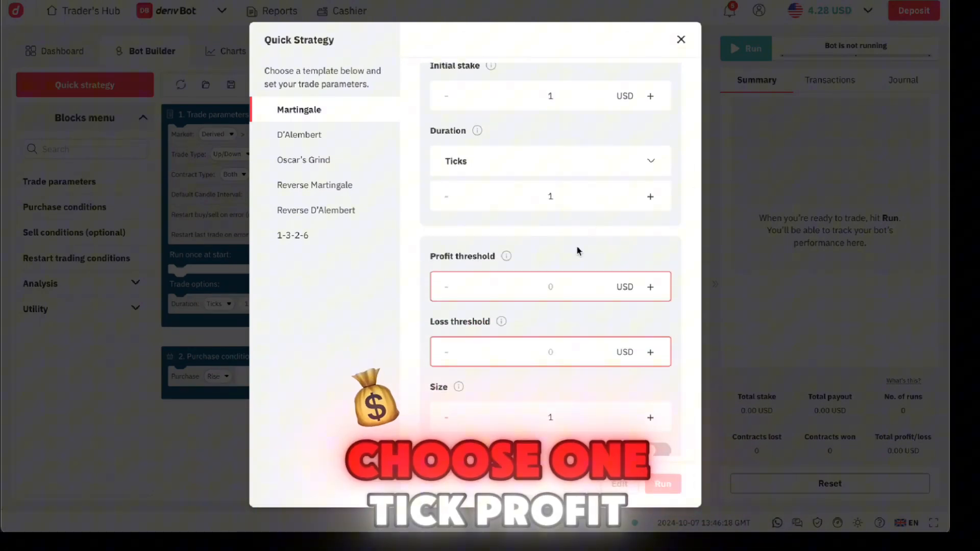
- Enter 5 USD profit threshold, 20 USD loss threshold and size 2, then load the strategy
click(550, 286)
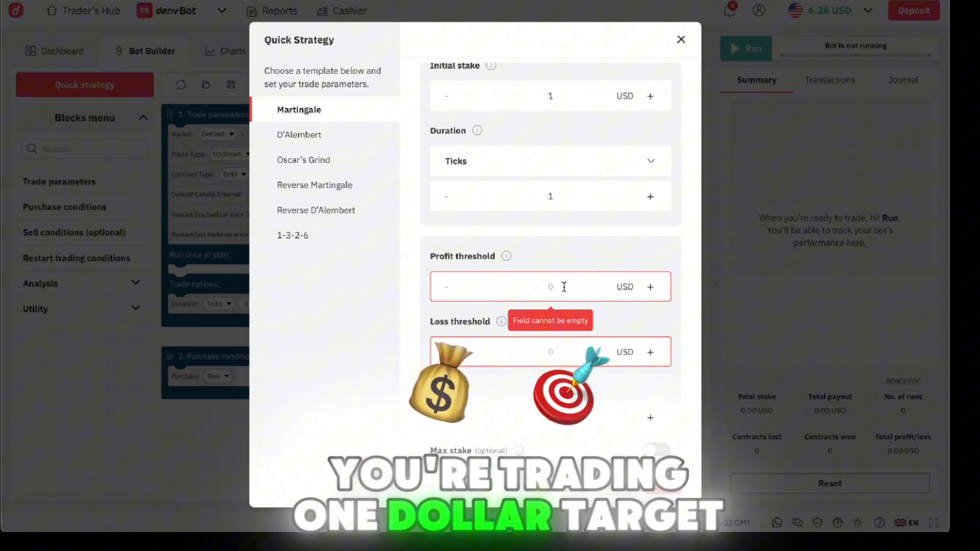
text(5)
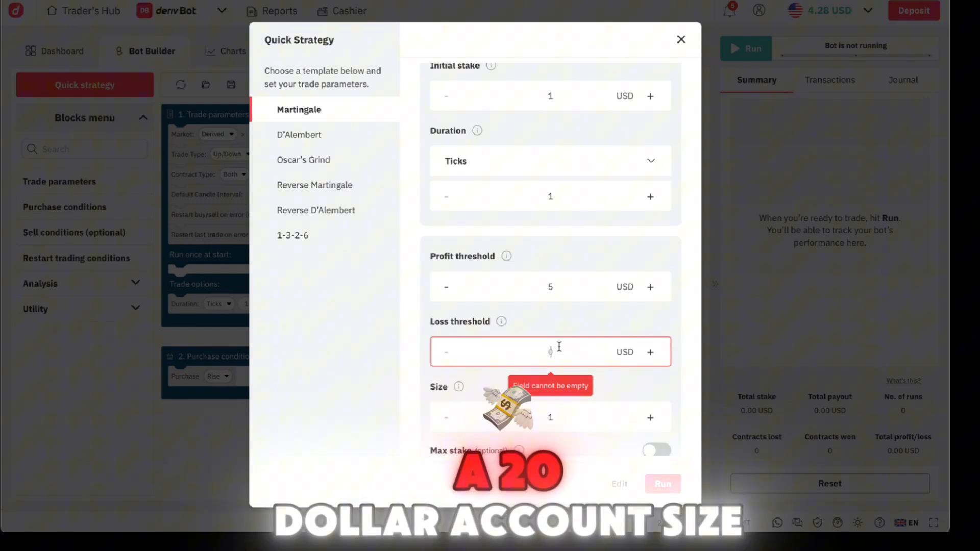
text(20)
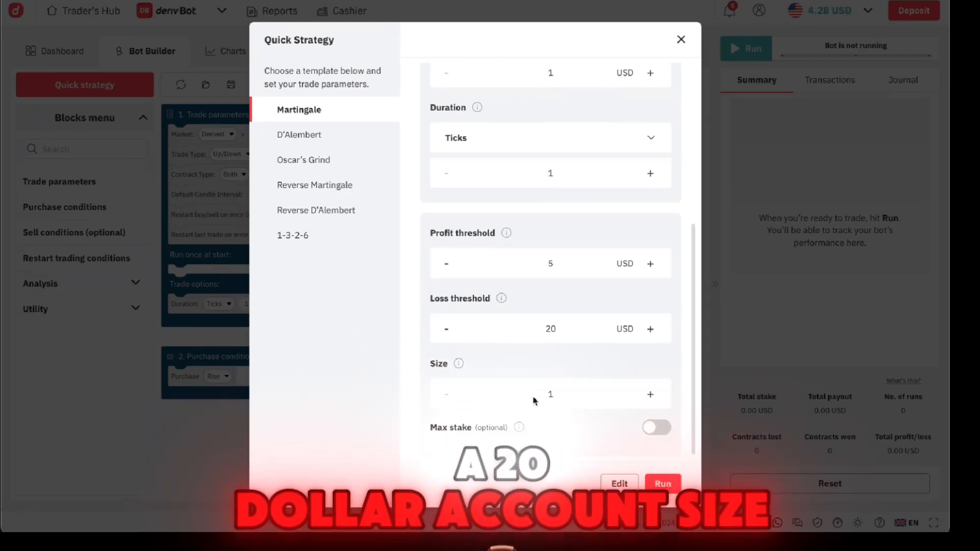
click(550, 393)
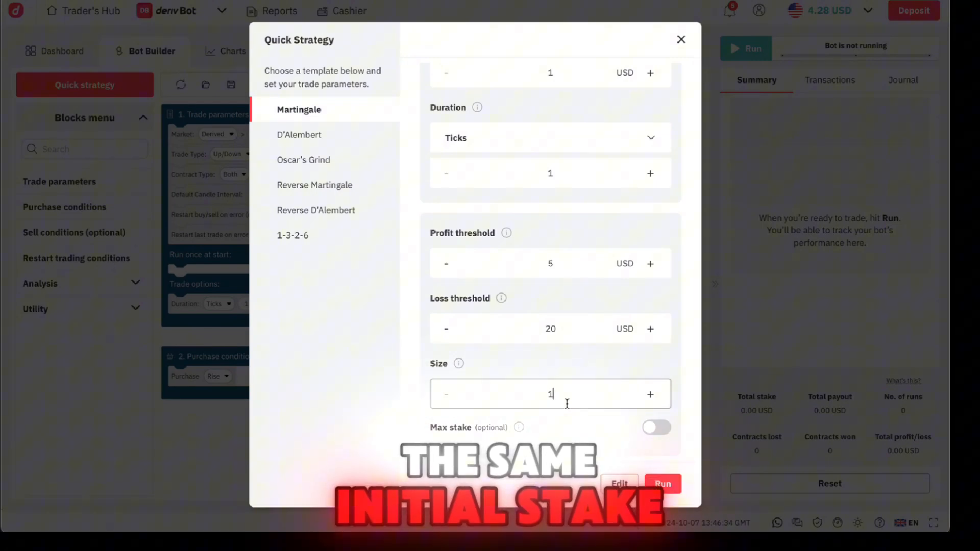
click(649, 393)
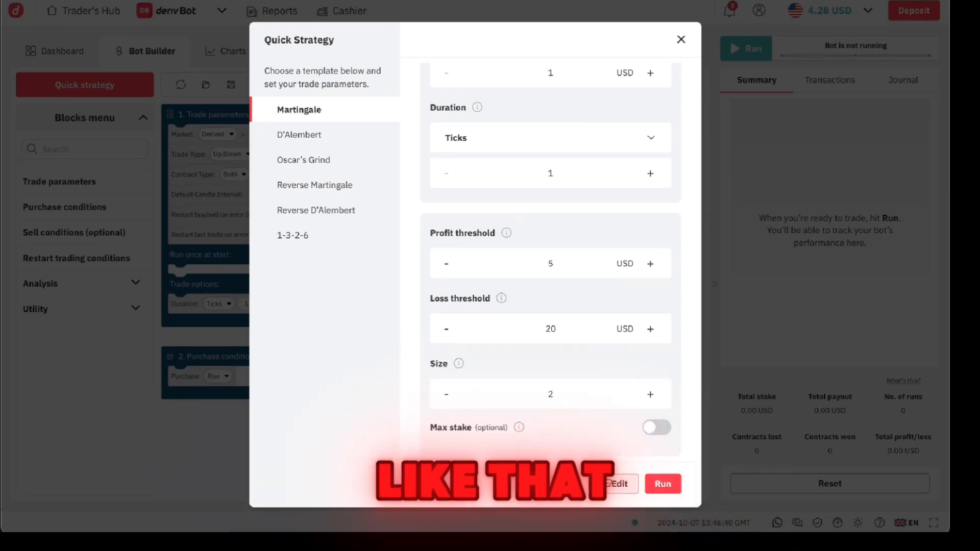
click(618, 484)
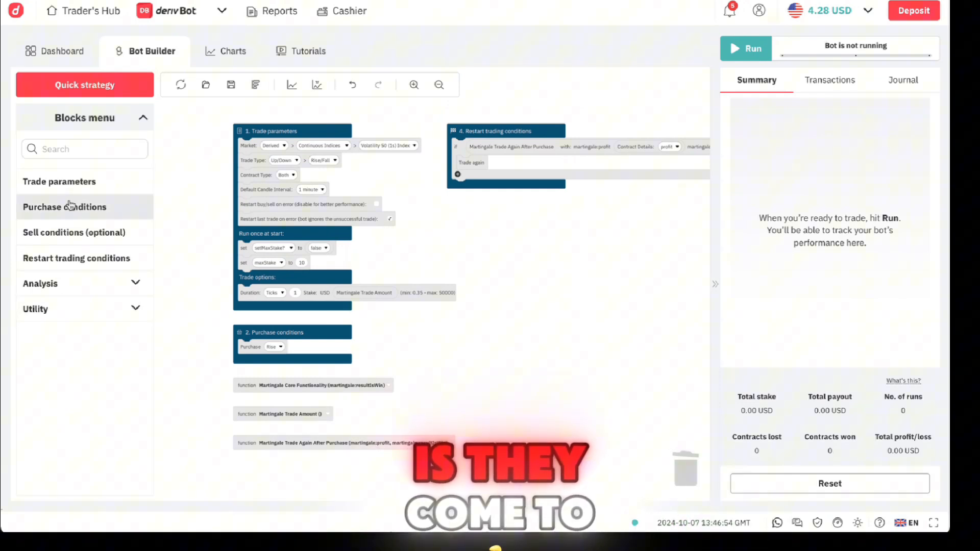
- Expand the Utility block categories and scroll through the Text blocks flyout
click(35, 309)
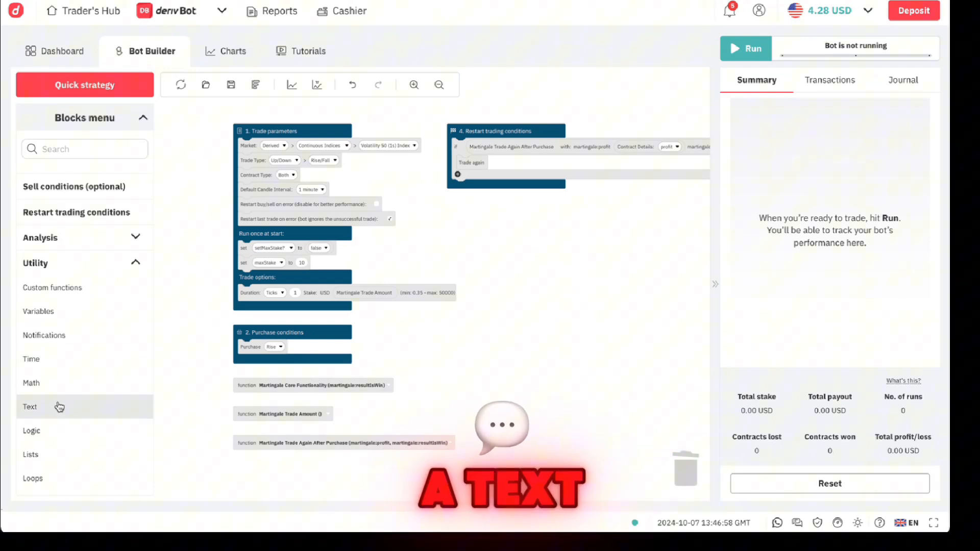
click(30, 407)
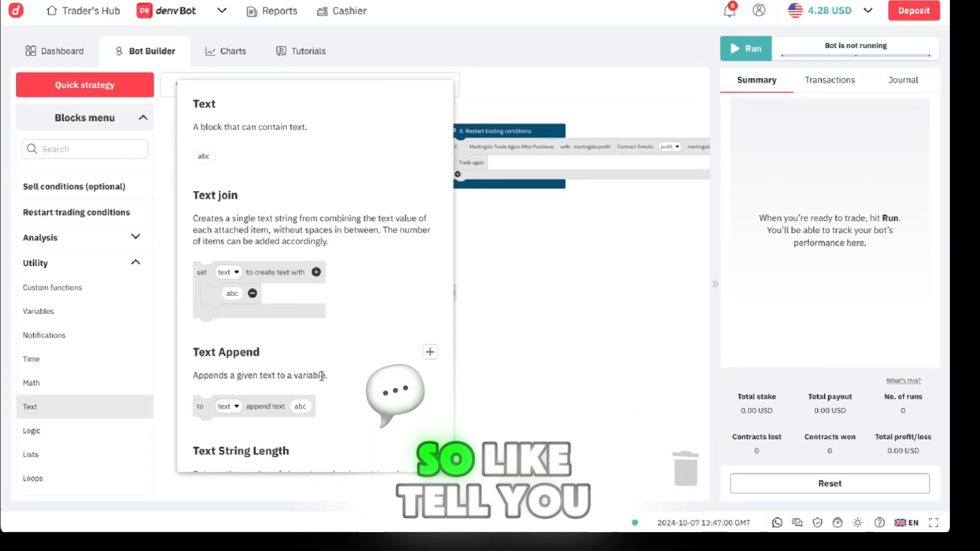
scroll(down, 3)
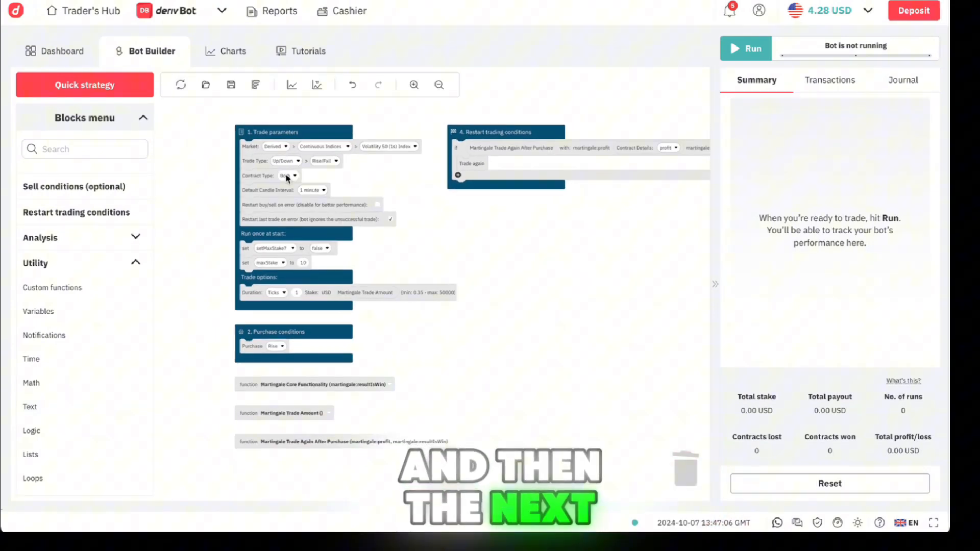
- Save the bot locally under the name 'dollar printer'
click(230, 84)
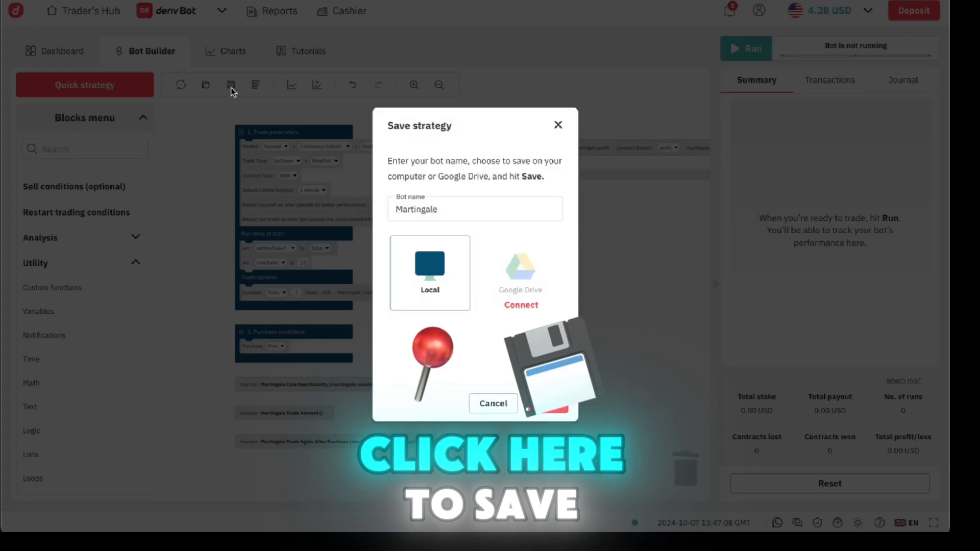
text(d)
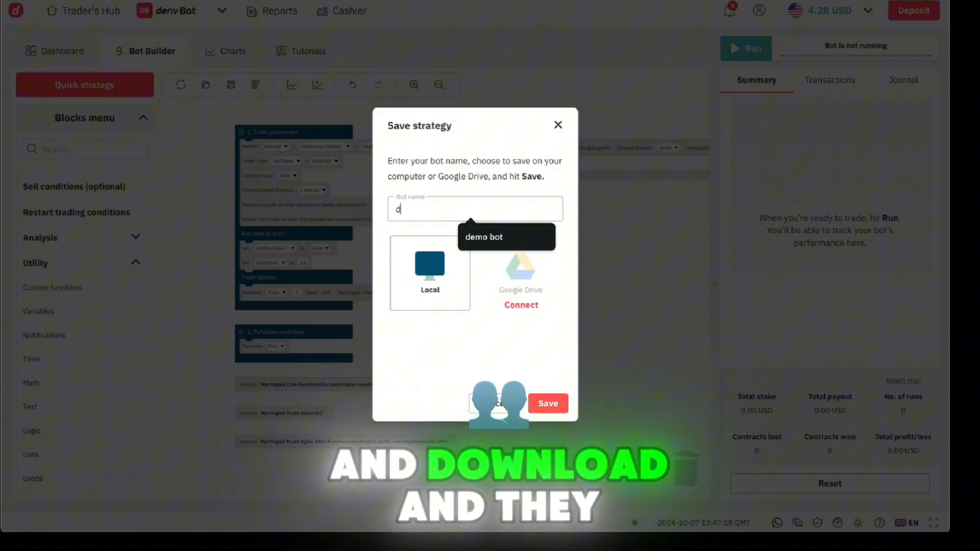
text(ollar prin)
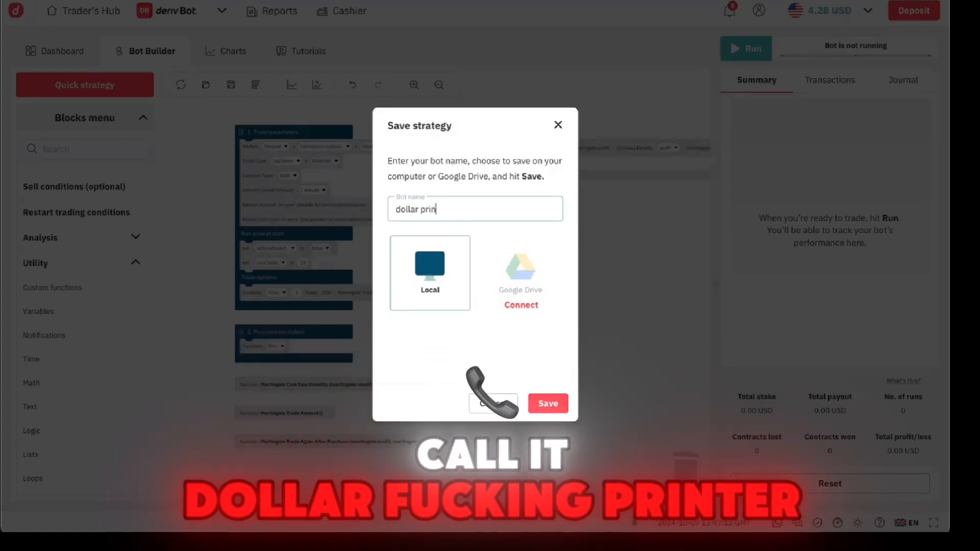
text(ter)
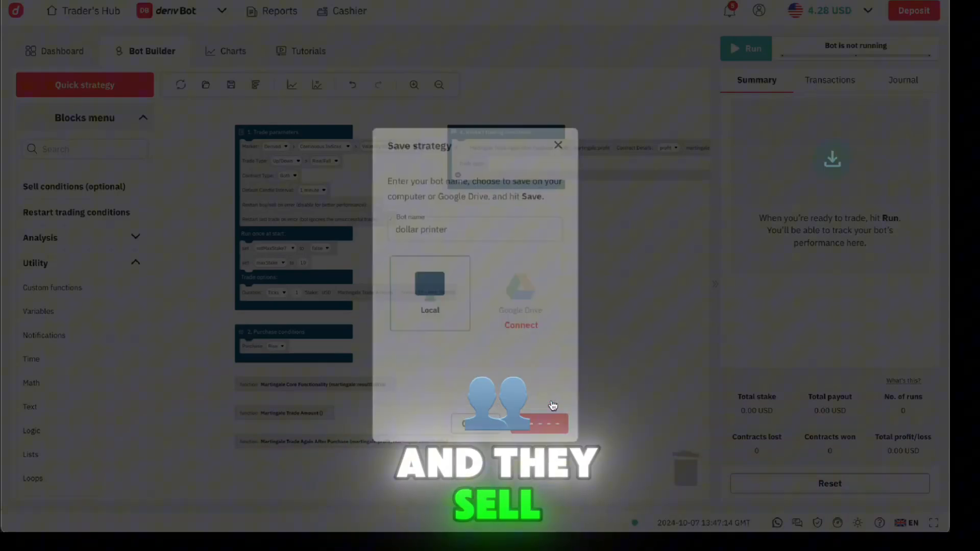
click(556, 145)
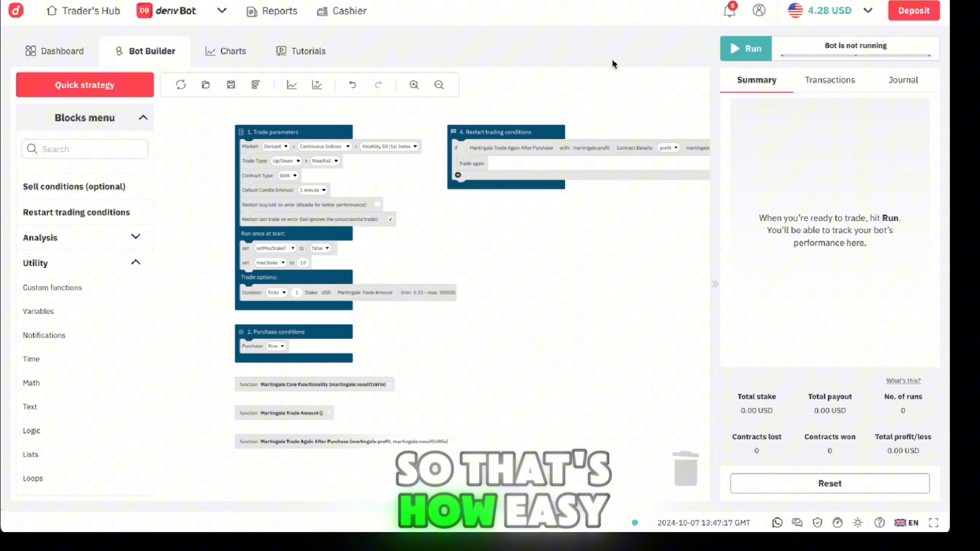
mouse_move(495, 257)
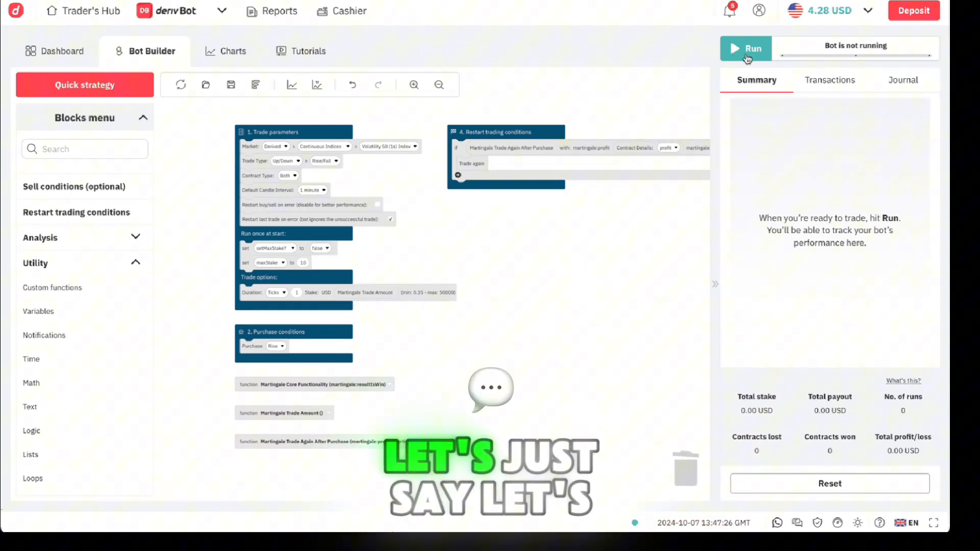
- Run the Martingale bot through five trades and stop it at +1.81 USD profit
click(745, 48)
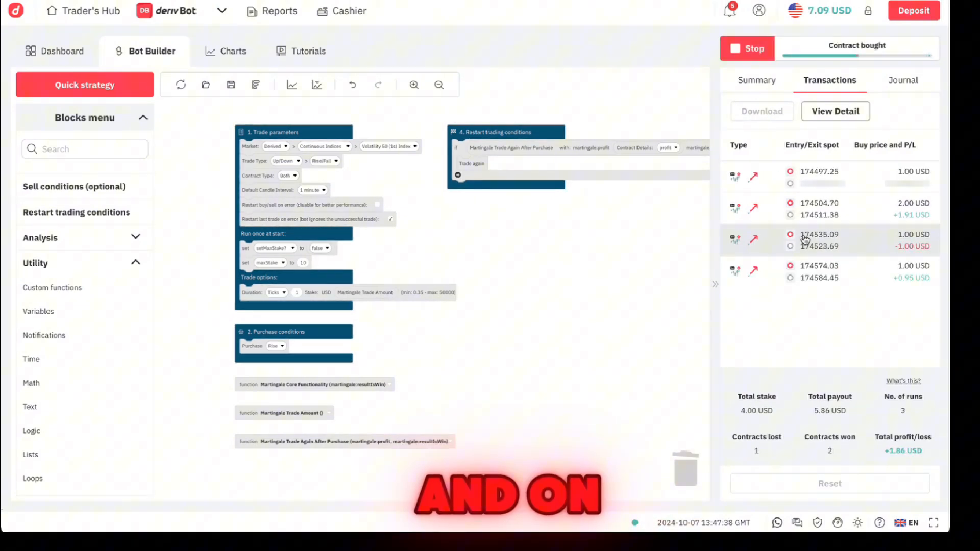
click(746, 48)
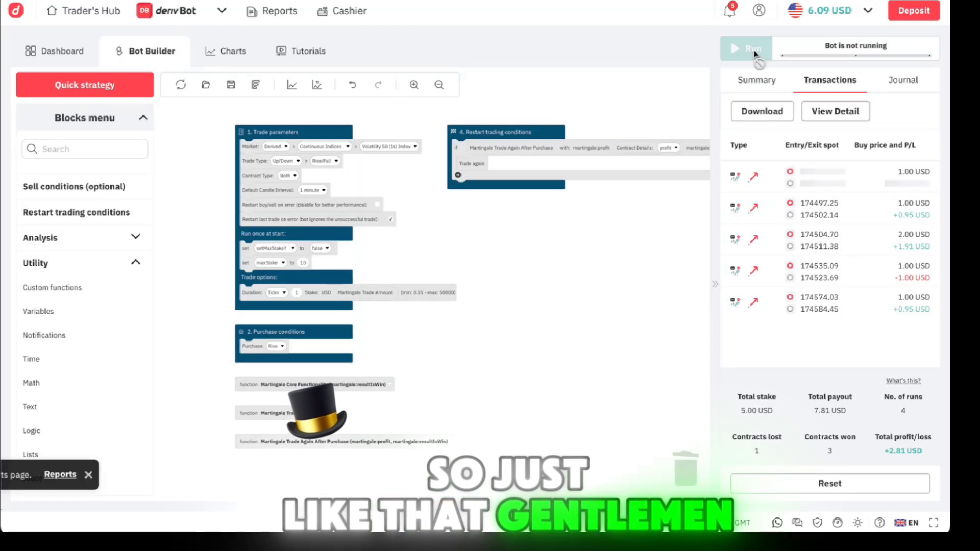
click(746, 48)
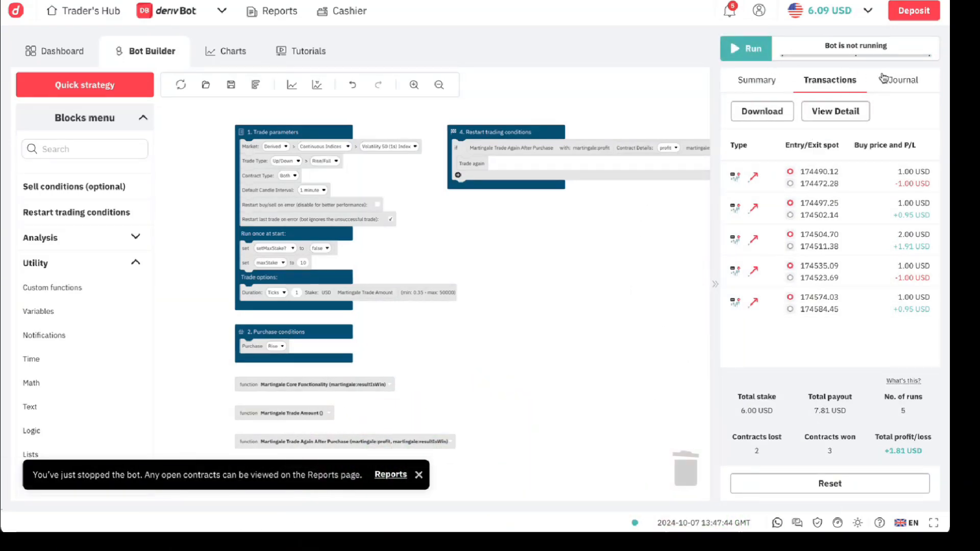
- Reset the summary, transactions and journal, confirming so all counters read zero
click(829, 483)
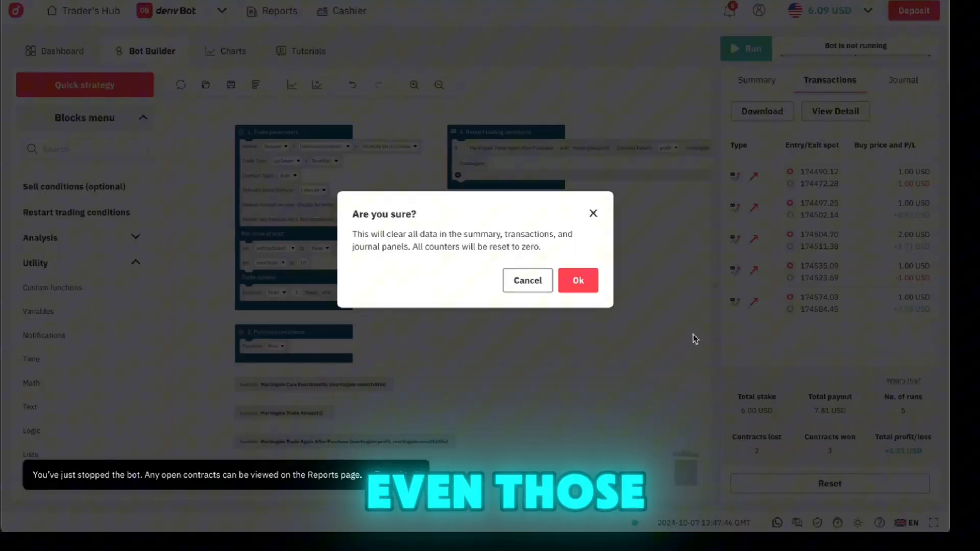
click(577, 280)
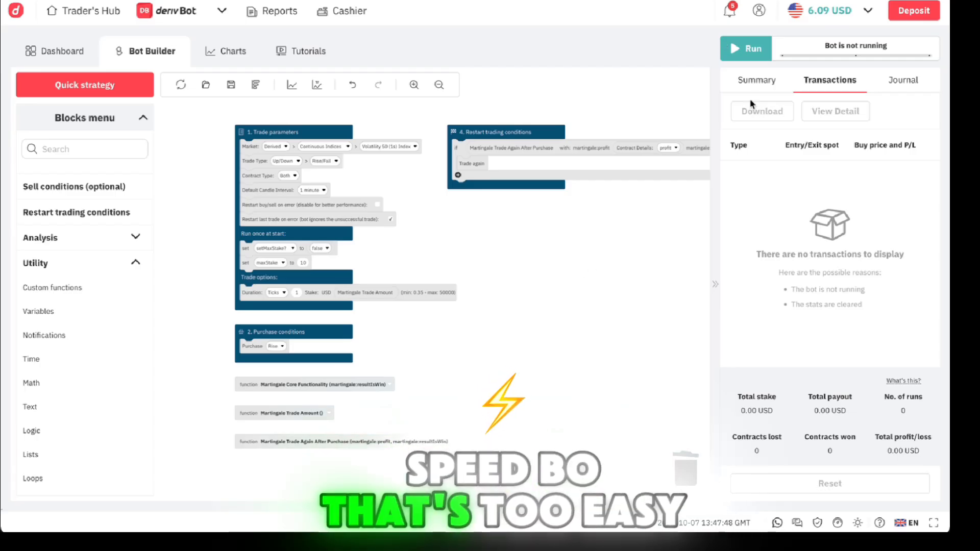
mouse_move(575, 174)
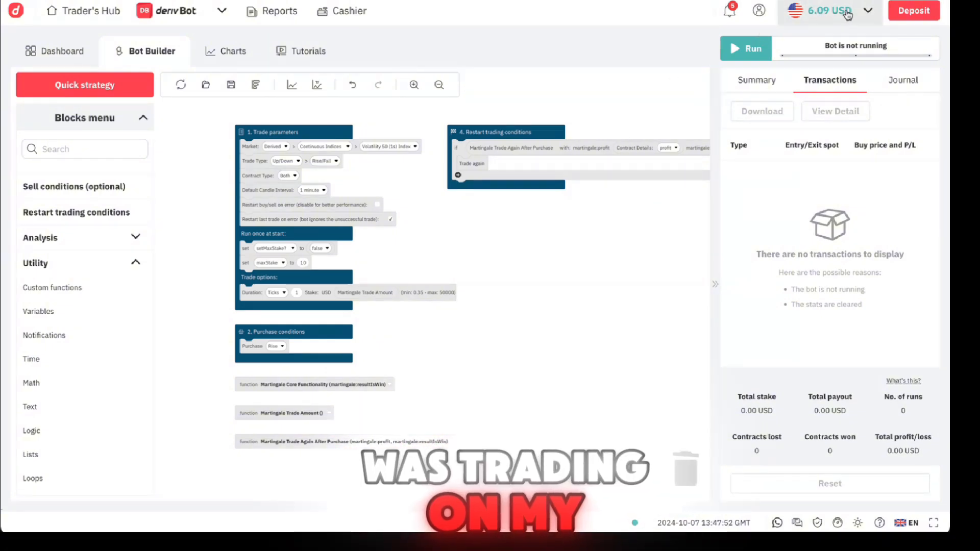
mouse_move(576, 179)
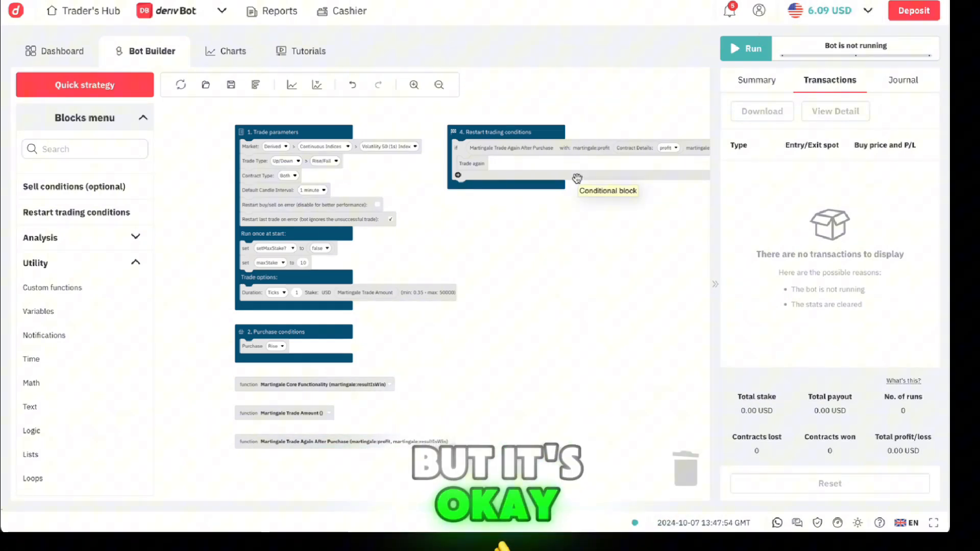
- Switch to the Demo account holding 9,076.32 USD
click(823, 11)
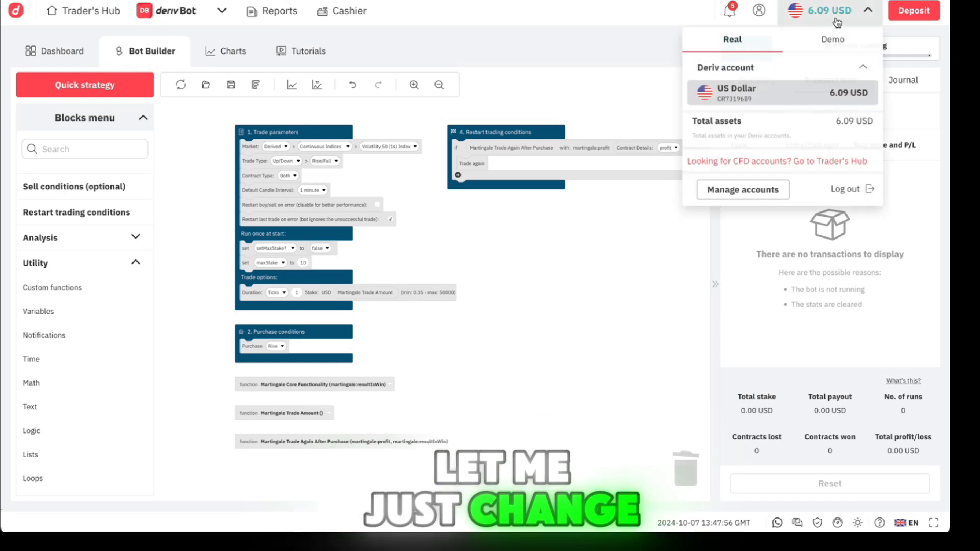
mouse_move(833, 39)
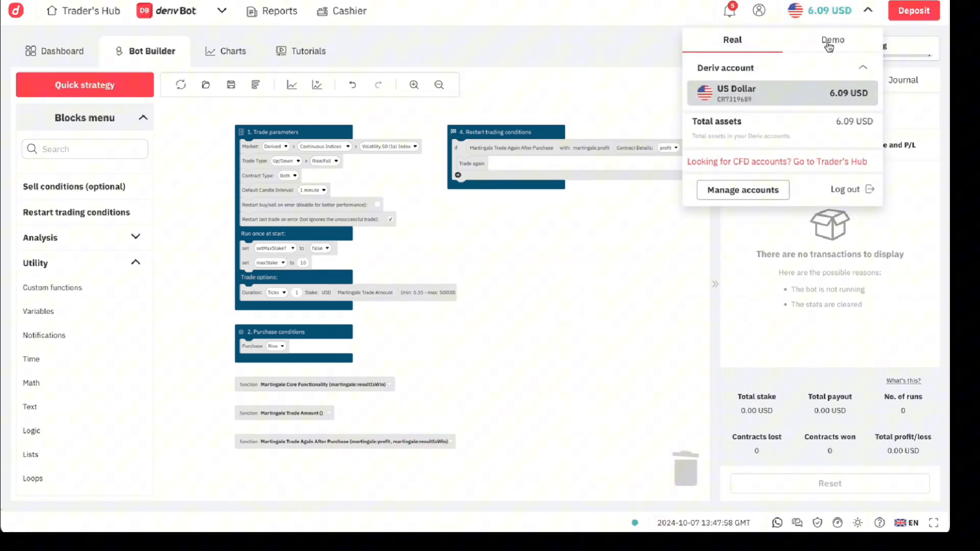
click(833, 39)
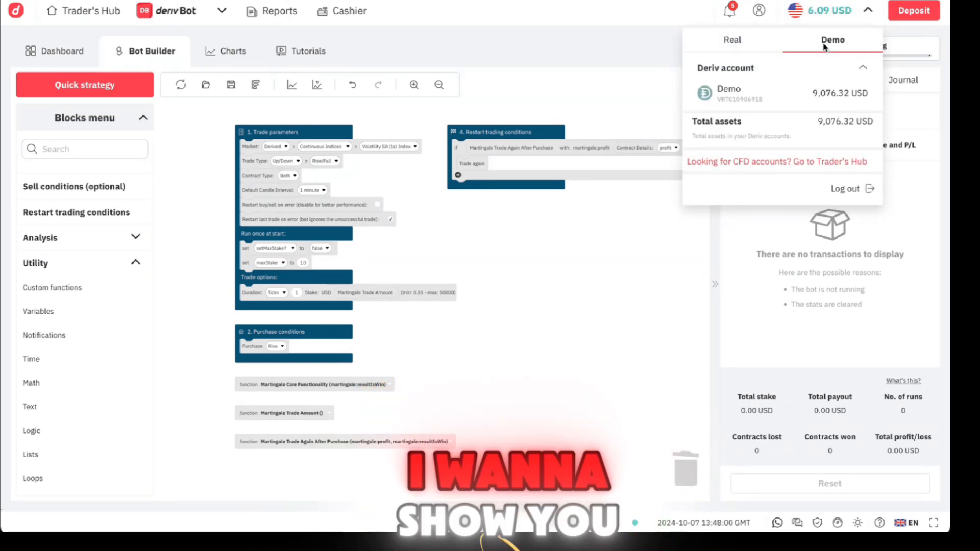
click(619, 217)
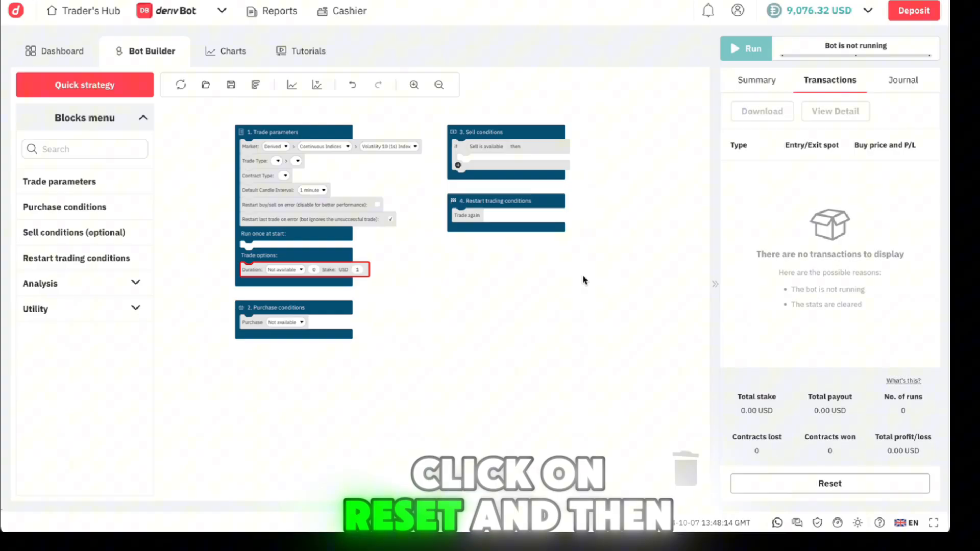
click(829, 484)
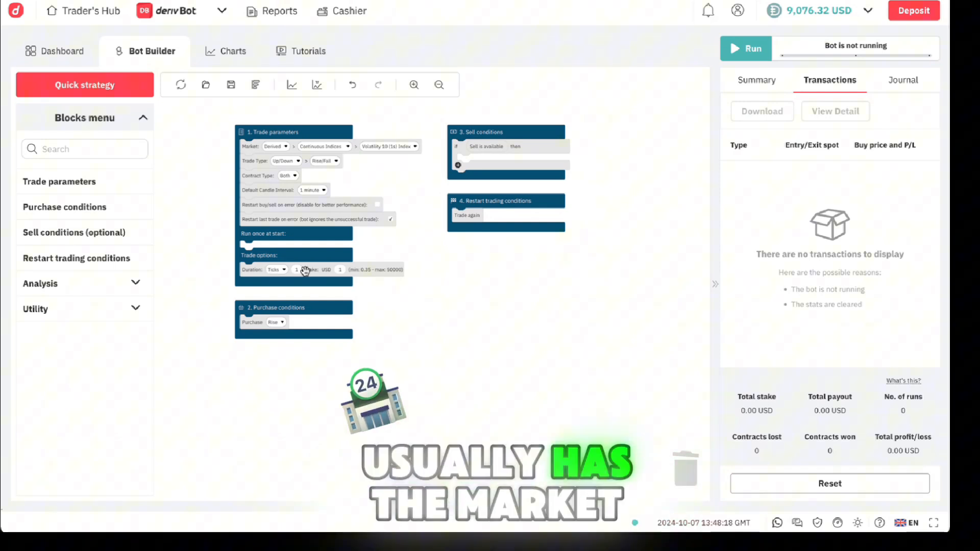
click(276, 146)
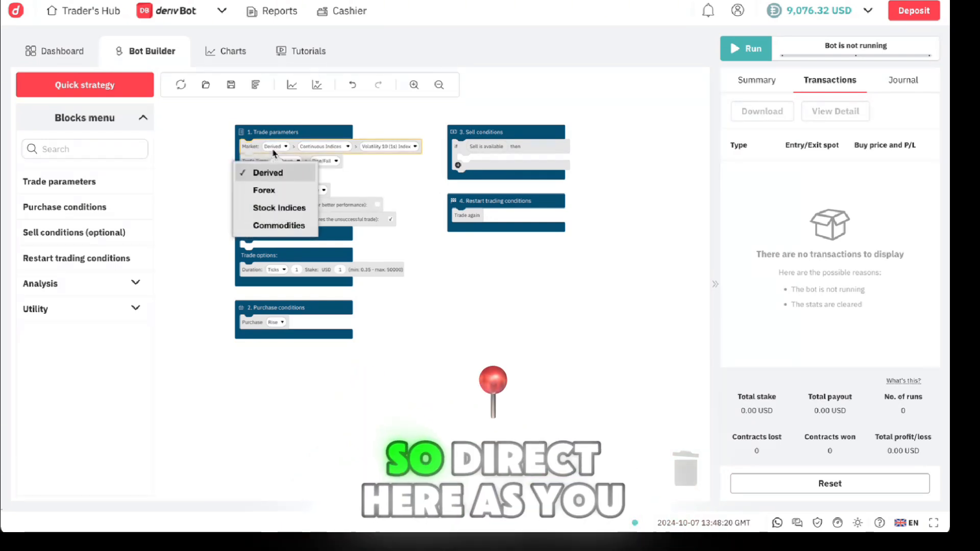
mouse_move(279, 208)
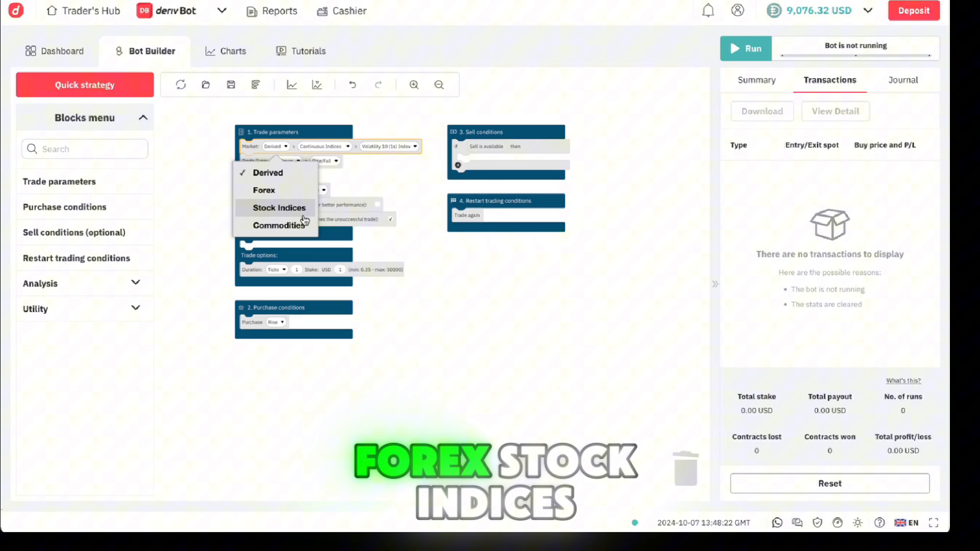
click(268, 173)
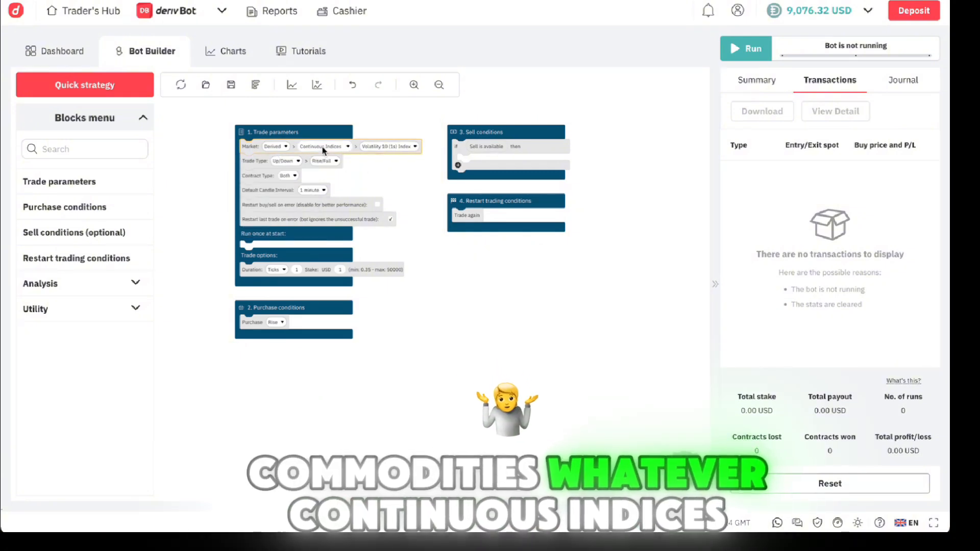
click(324, 146)
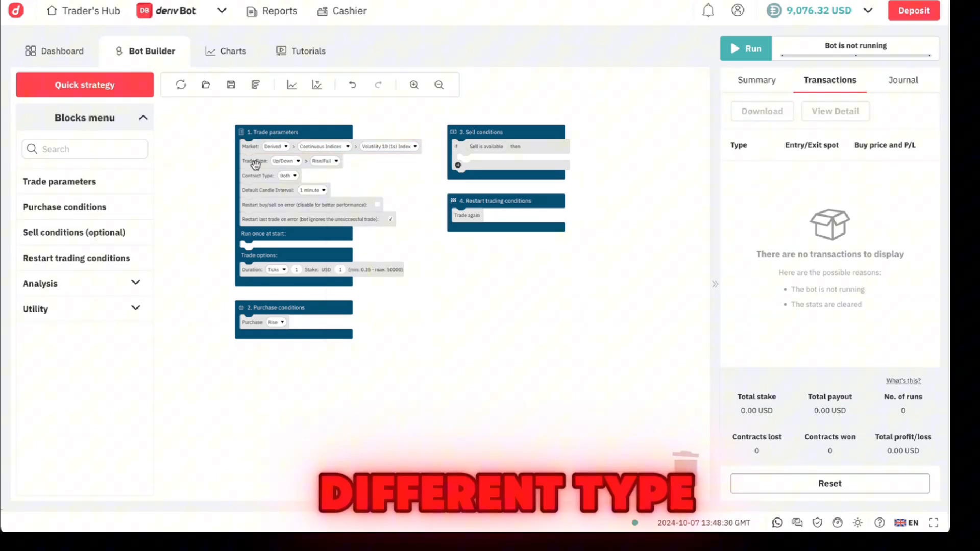
click(286, 160)
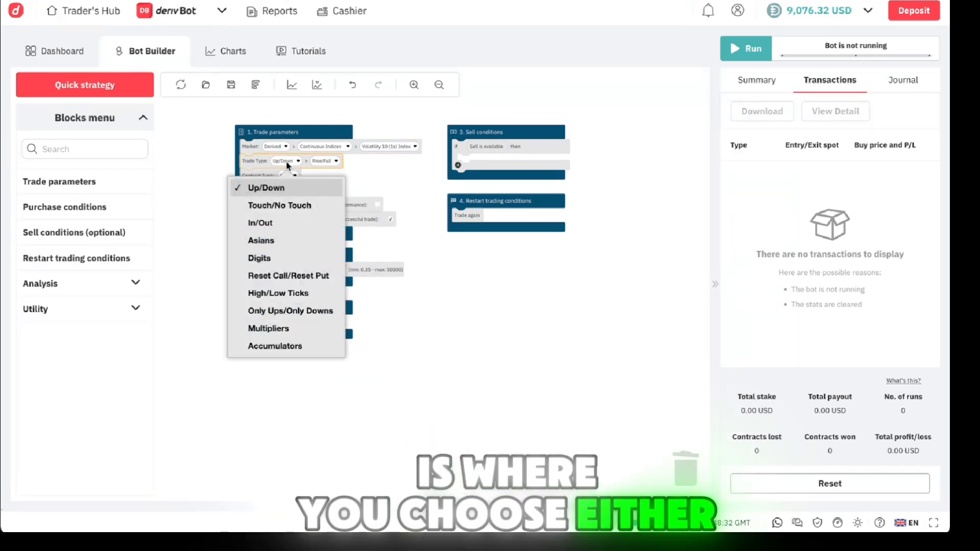
click(265, 187)
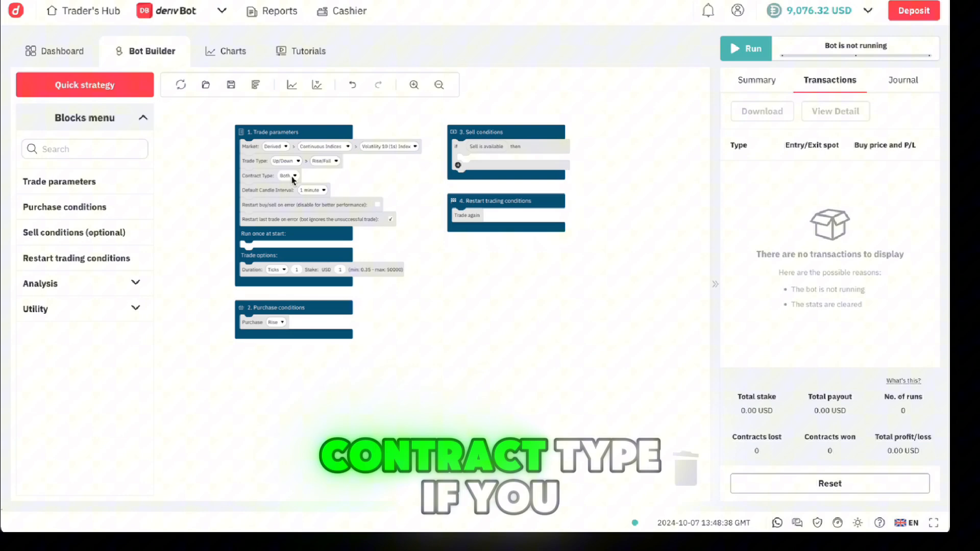
click(289, 175)
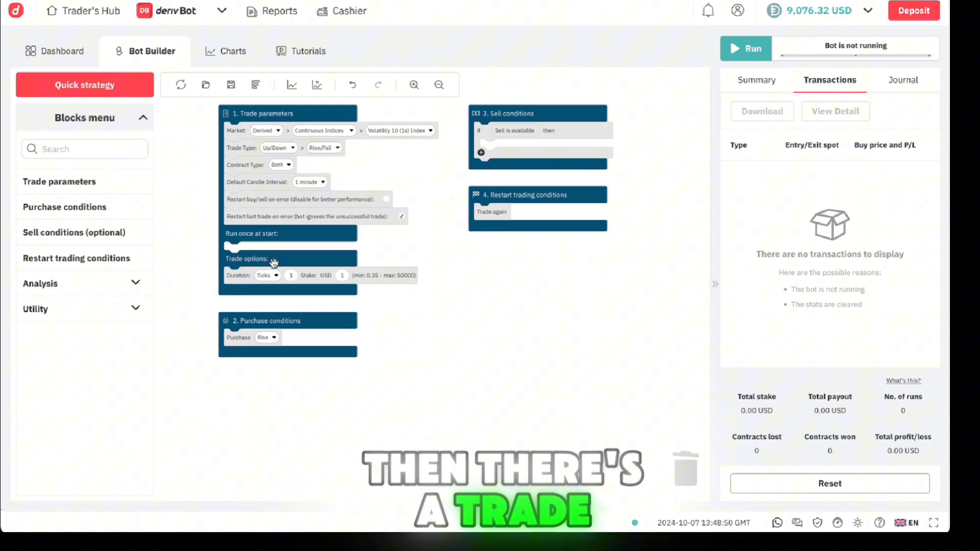
click(267, 275)
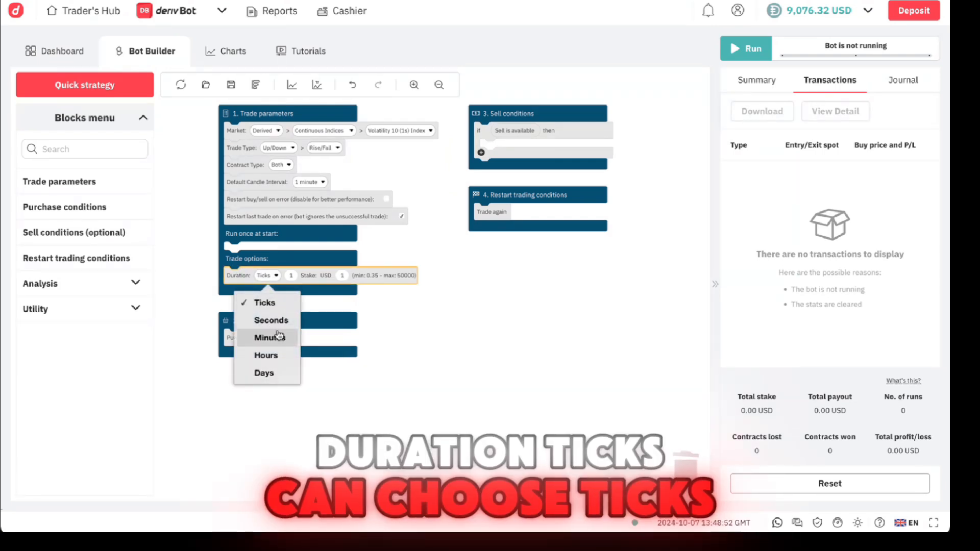
click(265, 303)
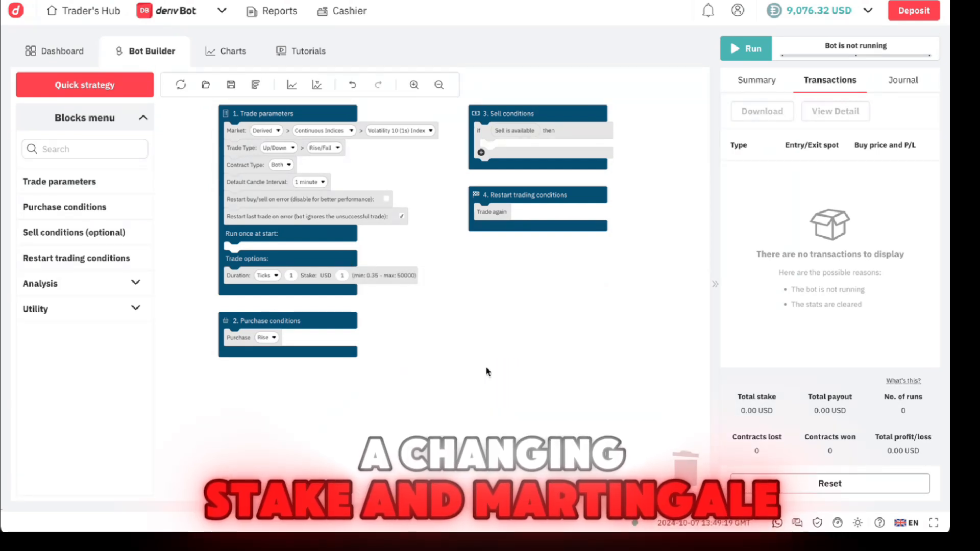
mouse_move(76, 312)
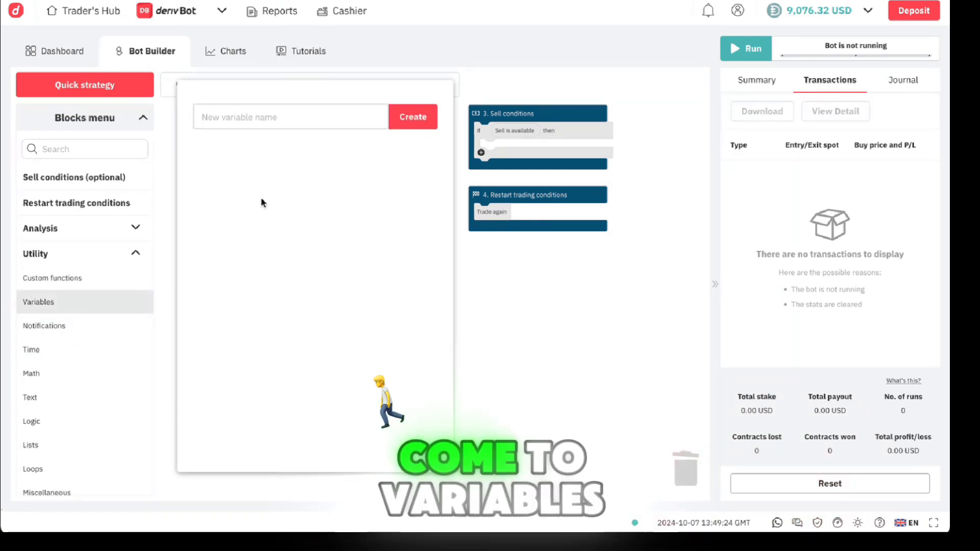
- Create a 'Stake' variable and give it a starting value of 1
text(Stake)
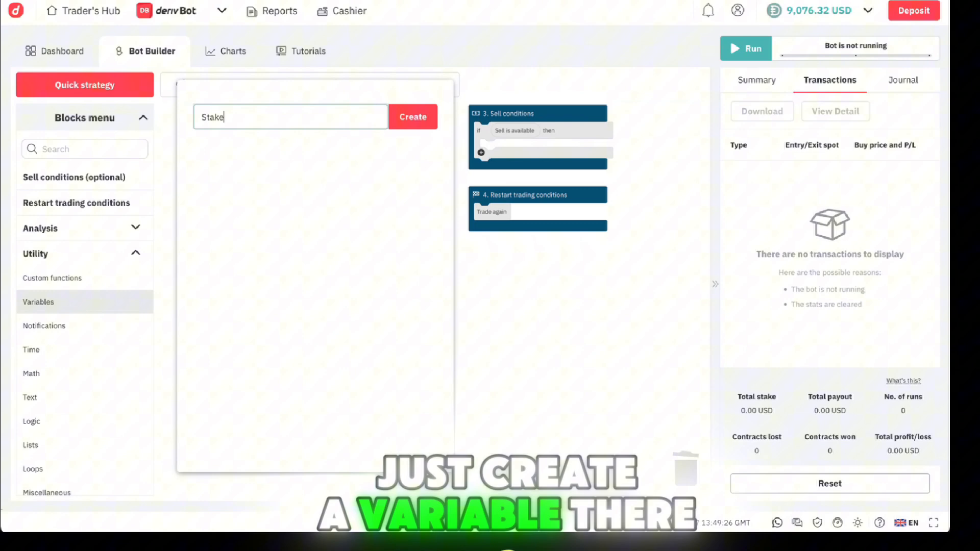
click(412, 117)
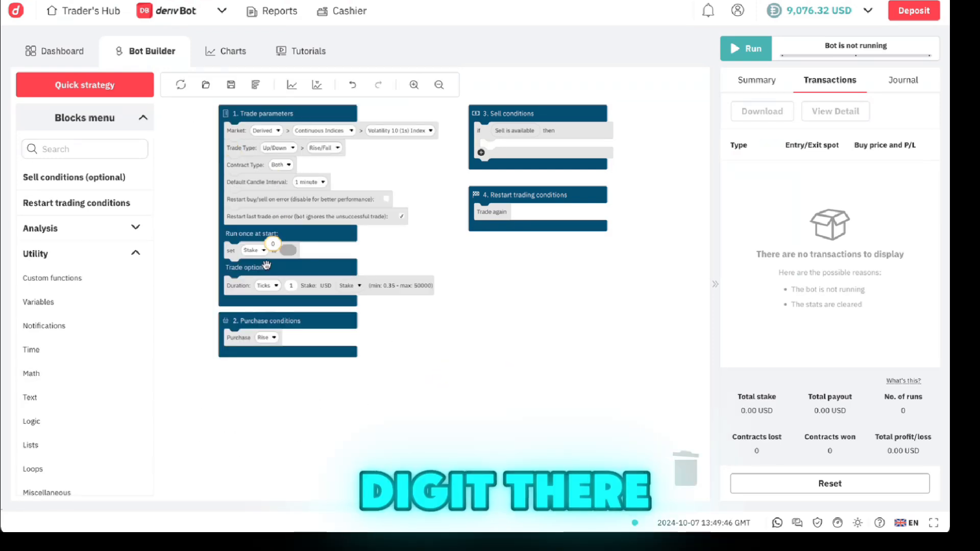
click(287, 250)
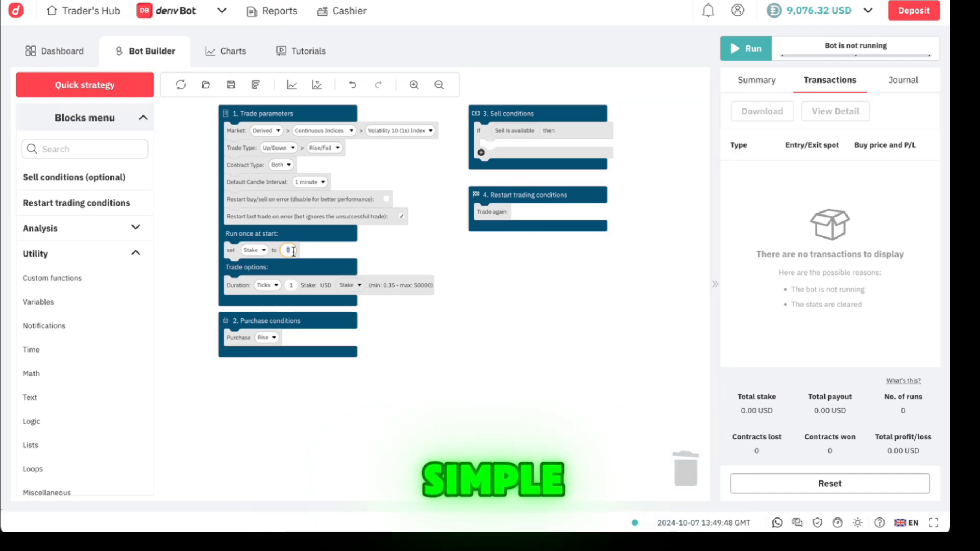
text(1)
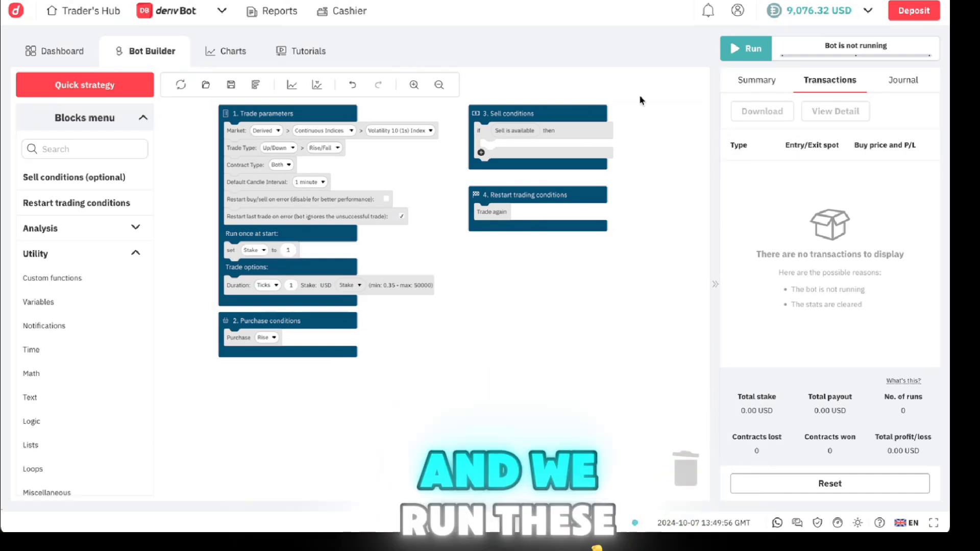
- Run the Stake-based bot for three trades, stop it, and confirm the statistics reset
click(745, 48)
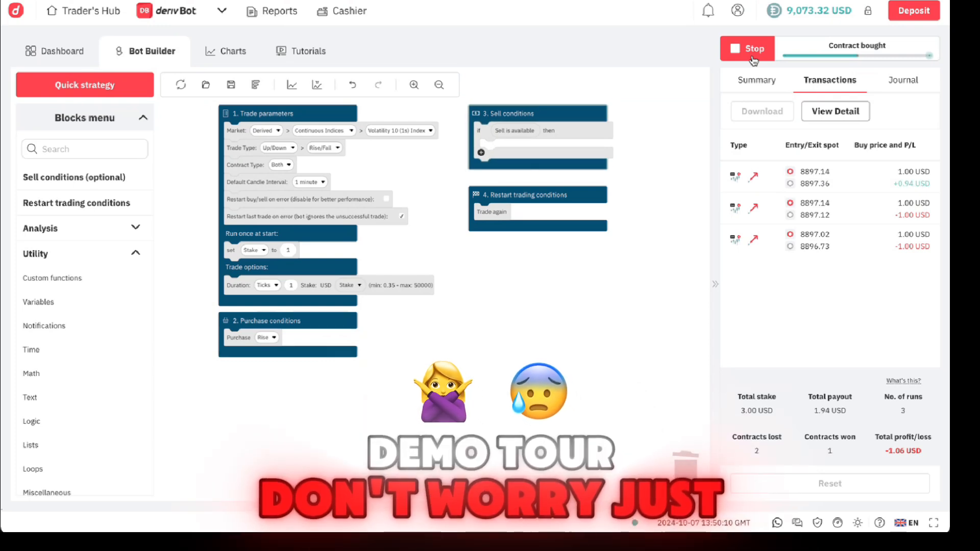
click(829, 483)
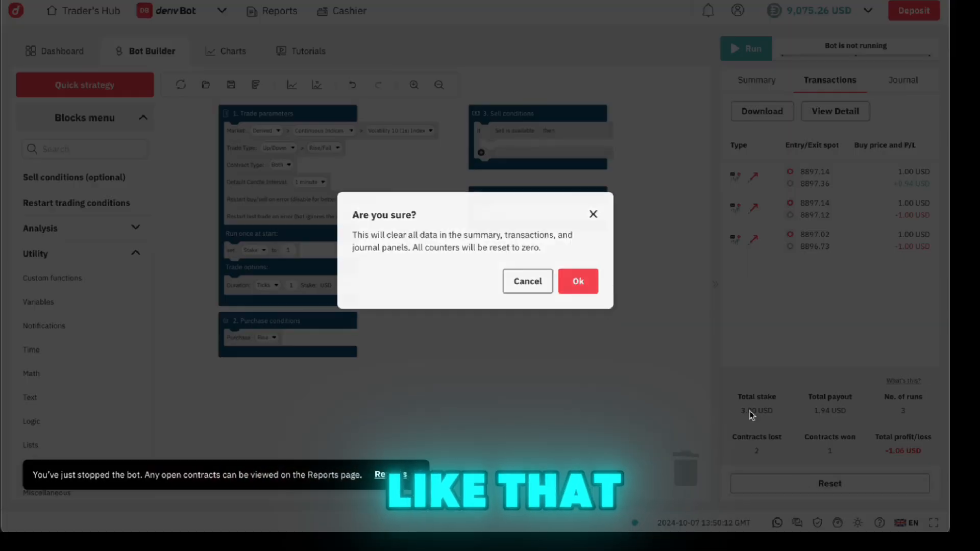
click(576, 281)
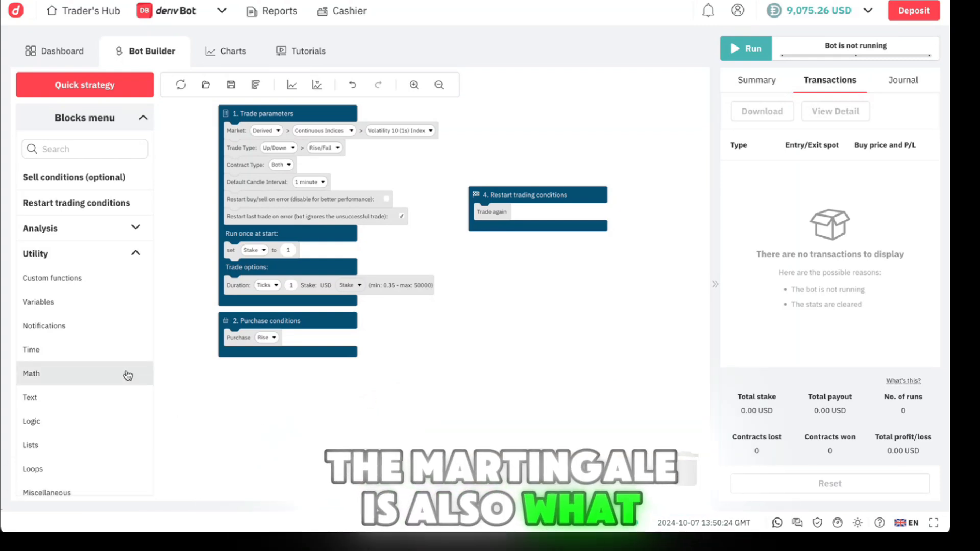
- Create a new variable named 'Martingale' in the Variables blocks
click(39, 302)
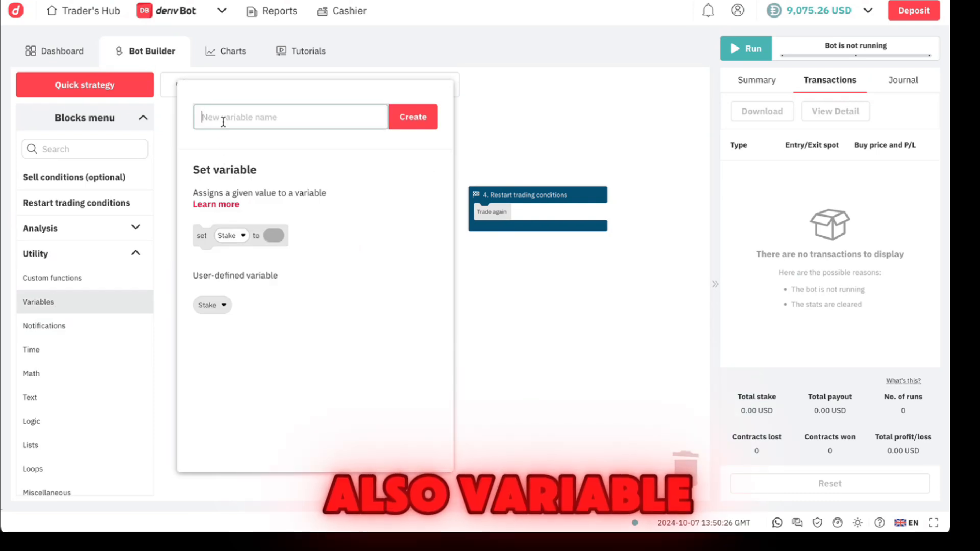
text(Ma)
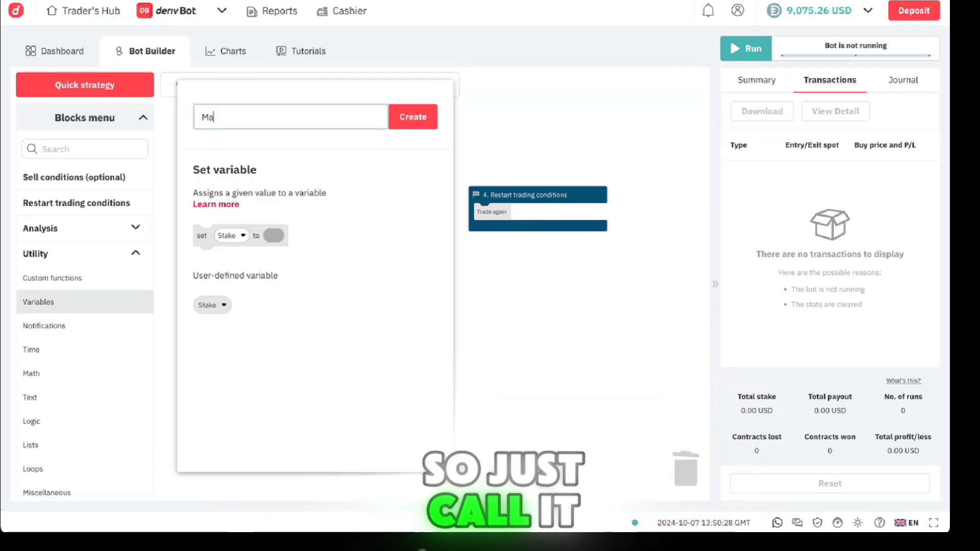
text(Martingale)
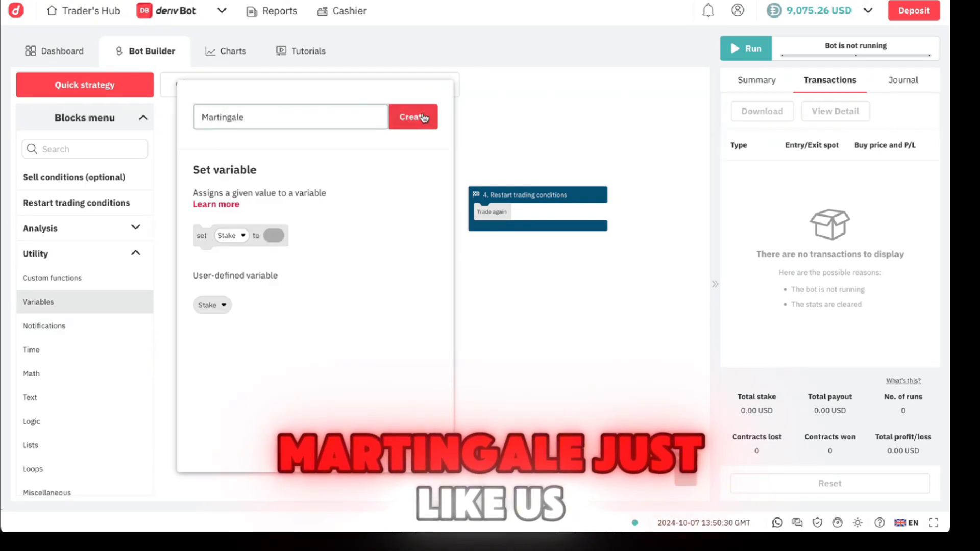
click(412, 117)
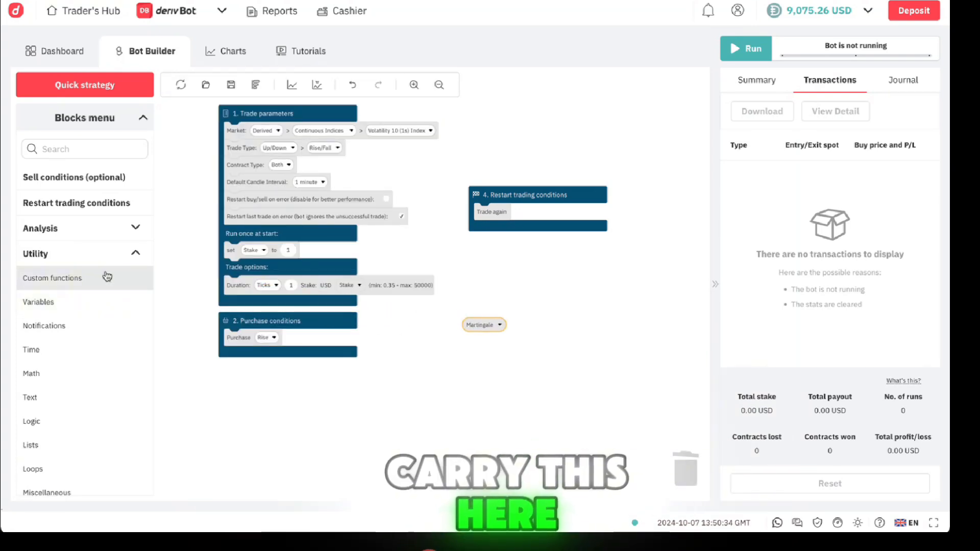
- Add a 'set Martingale to 2.1' block under Run once at start, beneath Stake
click(39, 301)
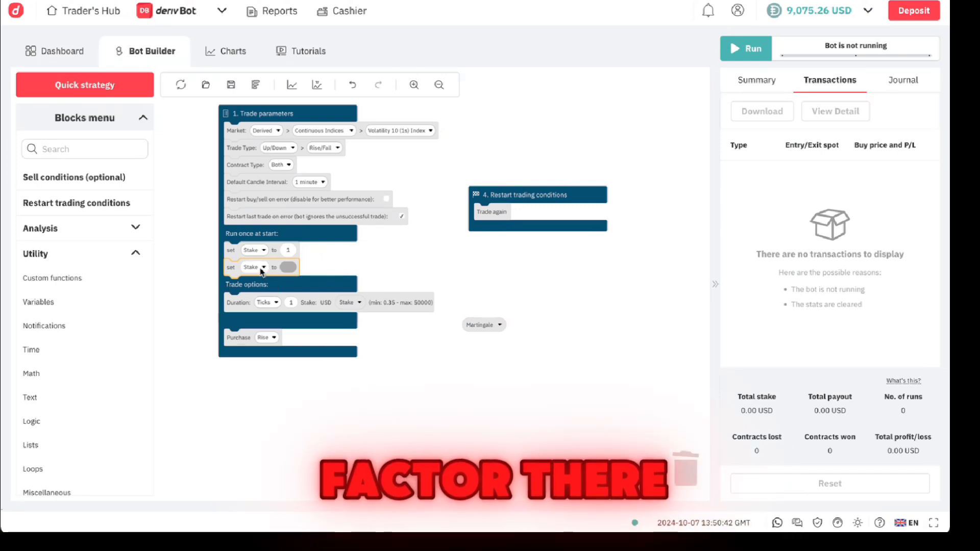
click(254, 267)
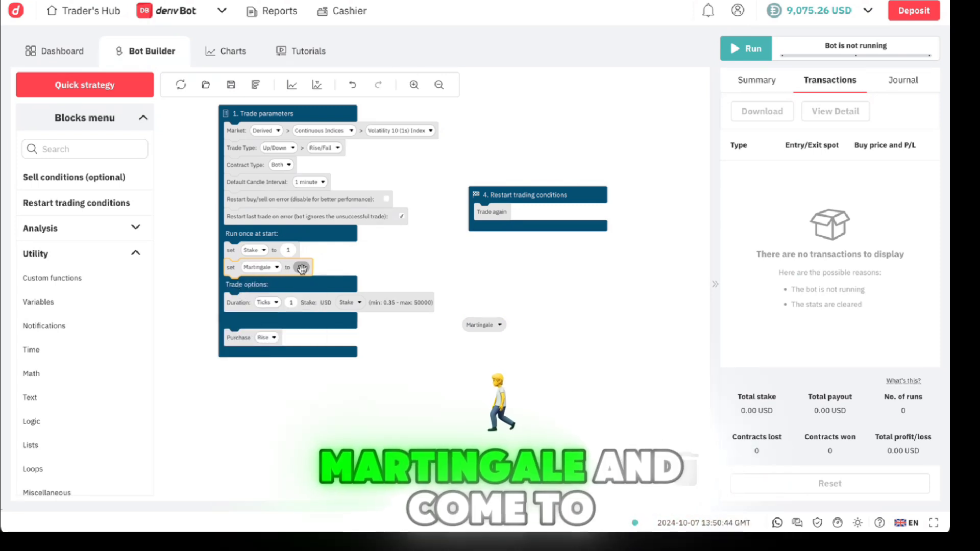
click(31, 373)
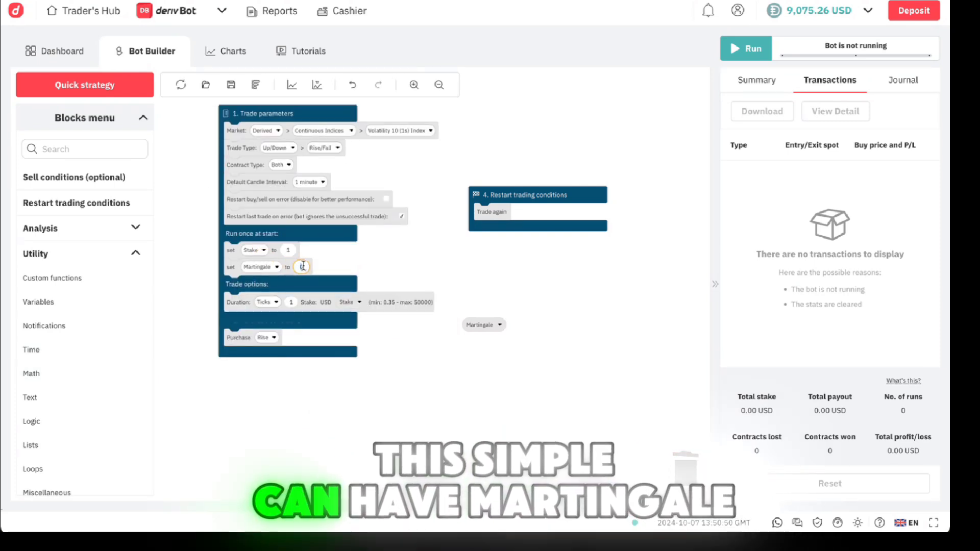
text(2.1)
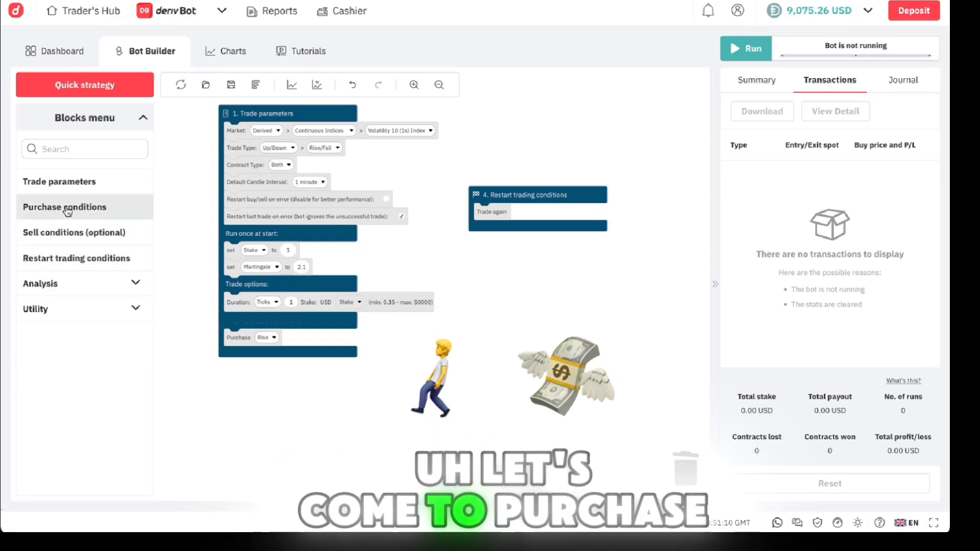
- Browse the Analysis > Contract blocks for the last trade 'Result is Win' block
click(64, 207)
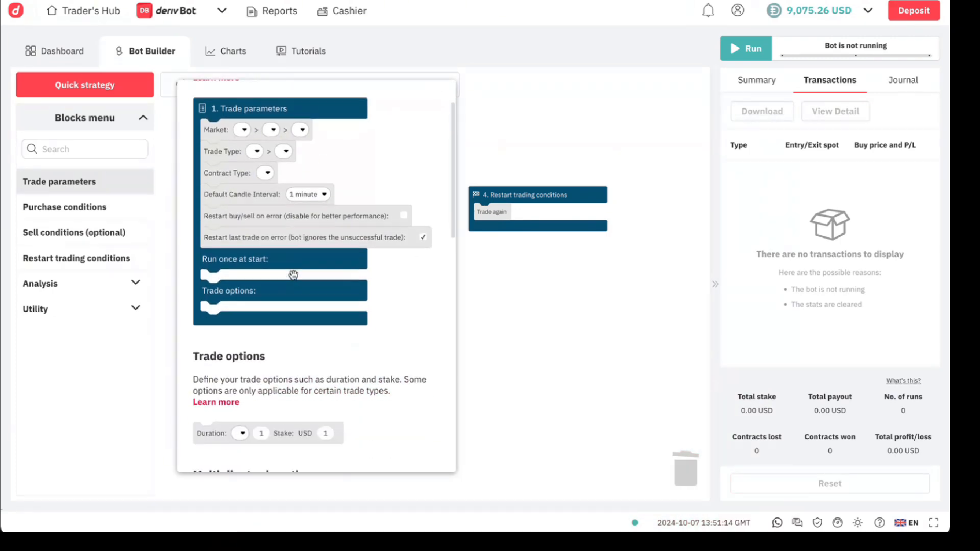
scroll(down, 3)
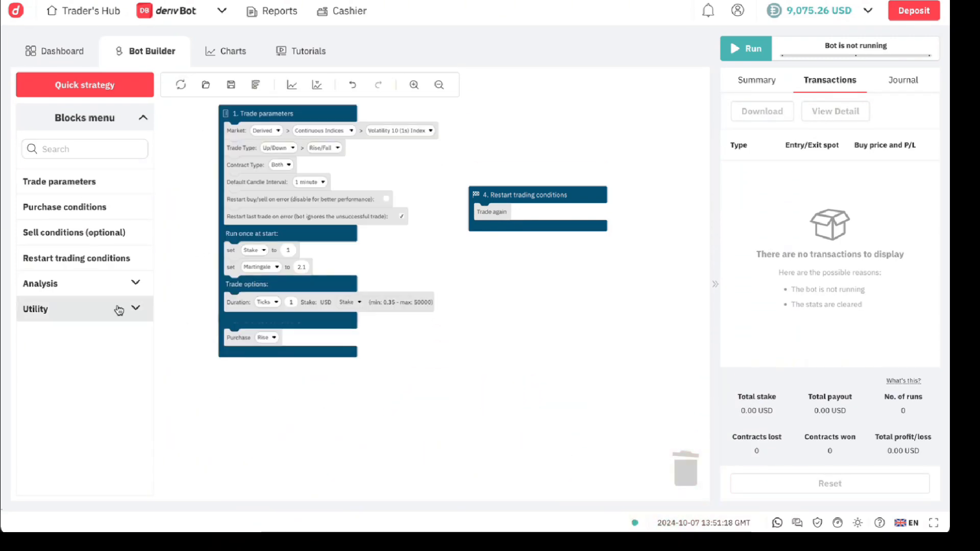
click(76, 258)
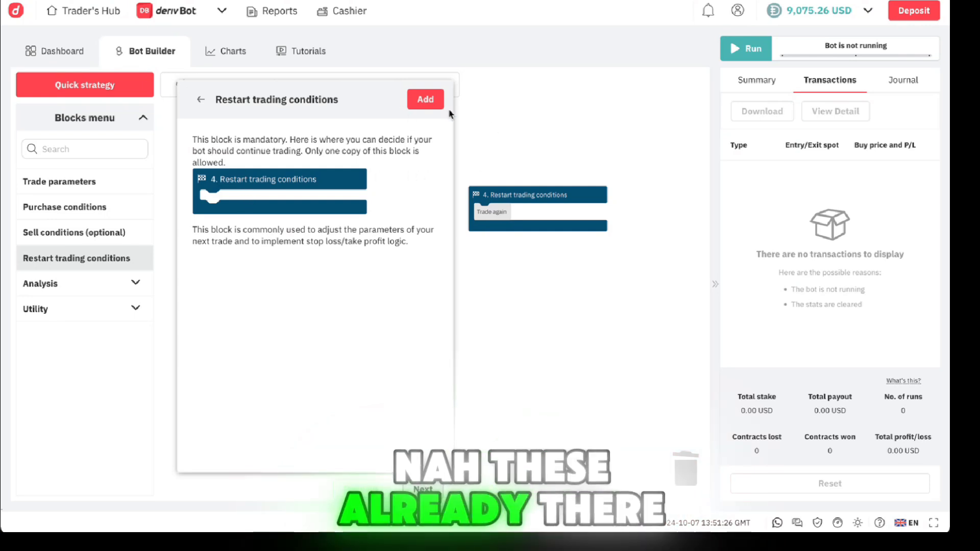
click(201, 100)
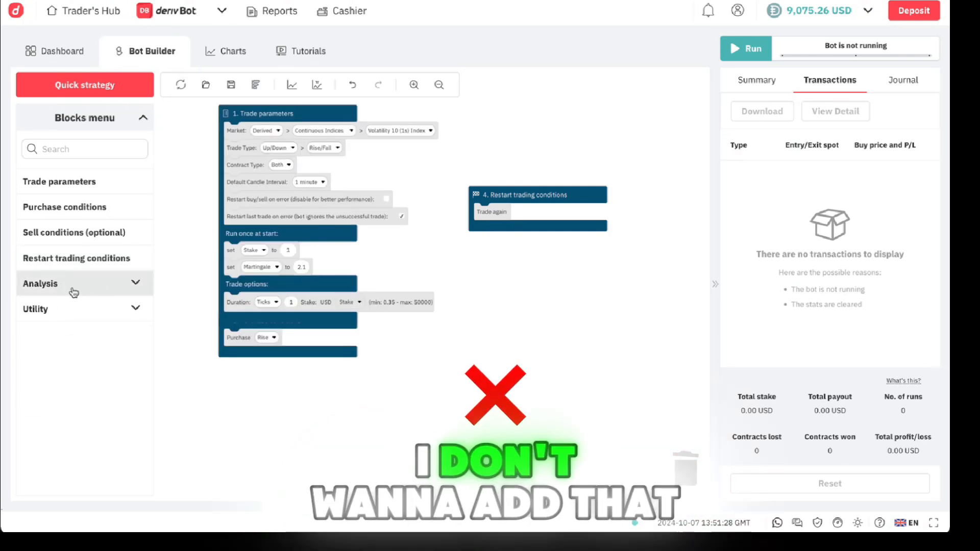
click(40, 284)
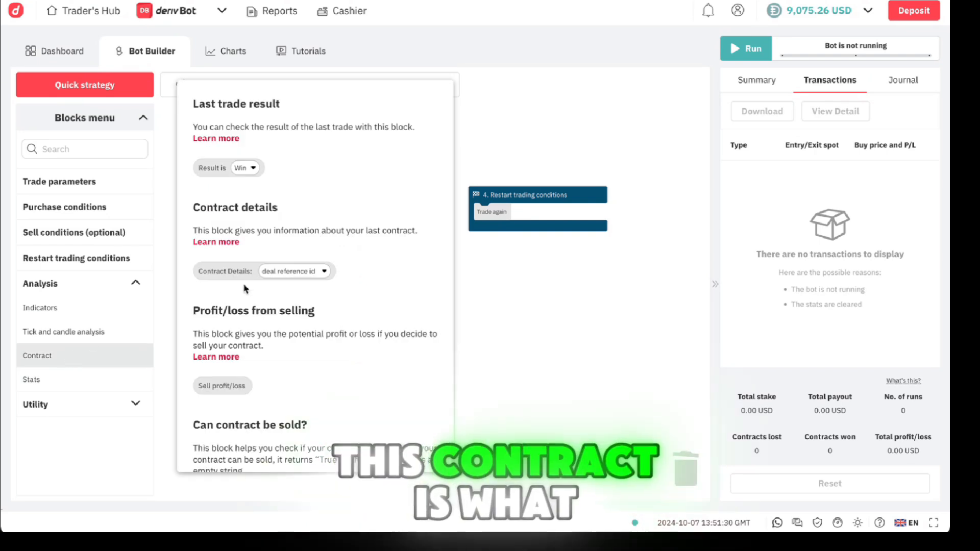
mouse_move(212, 167)
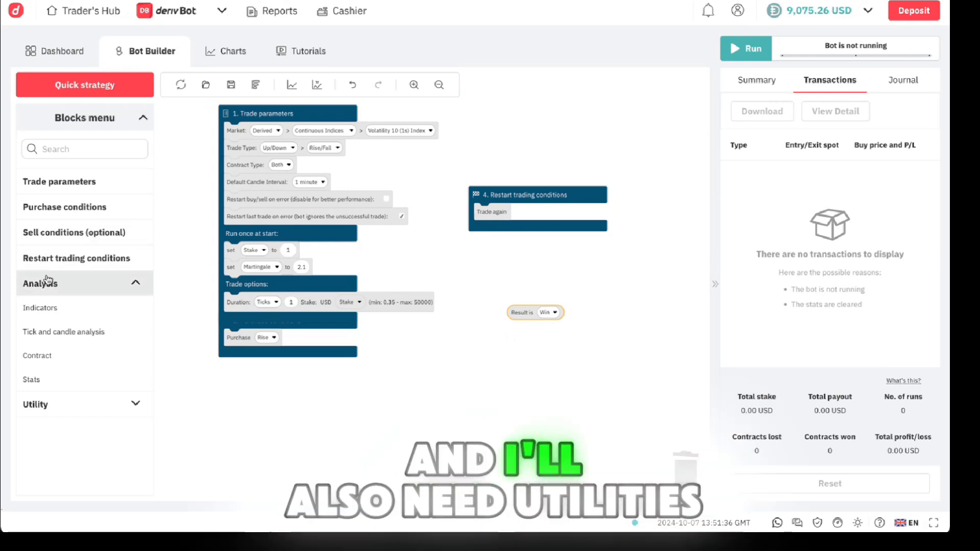
- Add an if 'Result is Win' block setting Stake to 1, with an added else branch
click(35, 405)
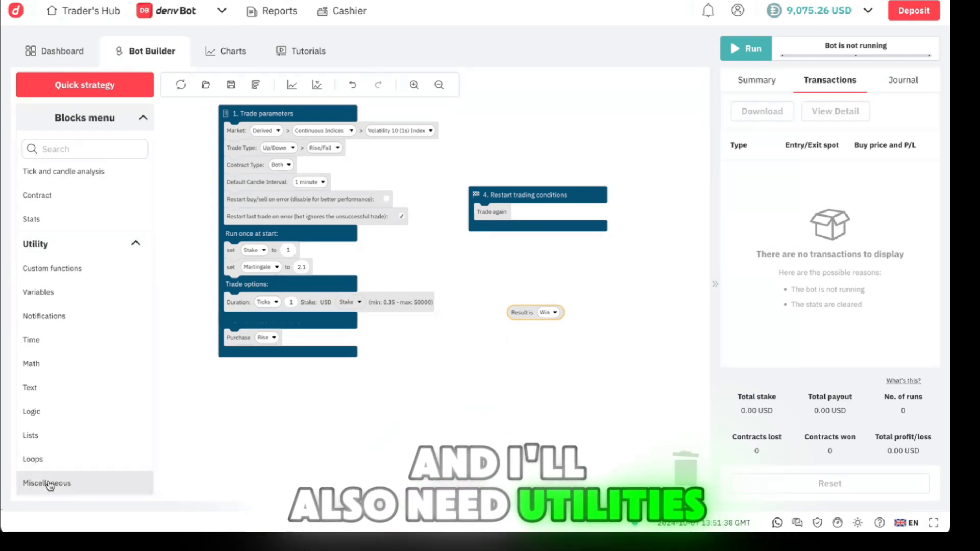
click(31, 411)
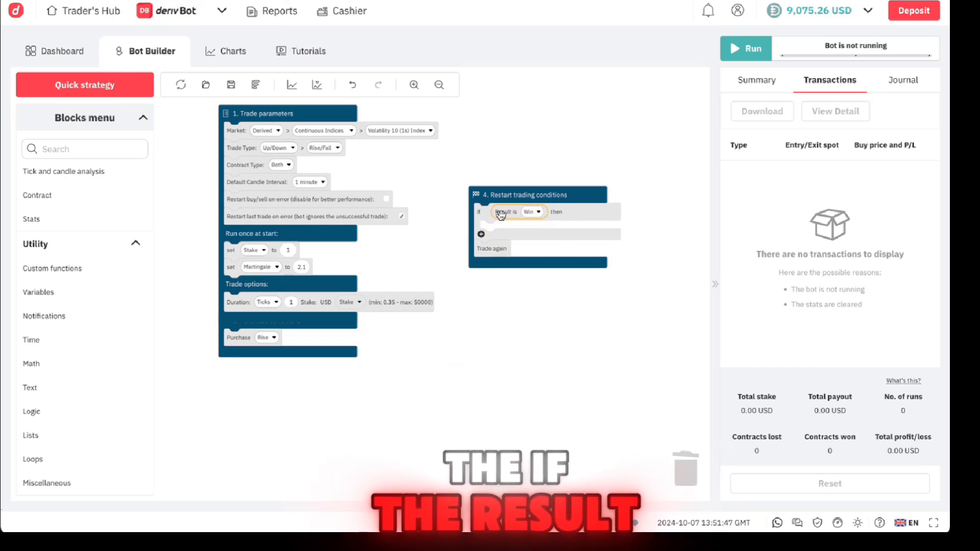
mouse_move(558, 218)
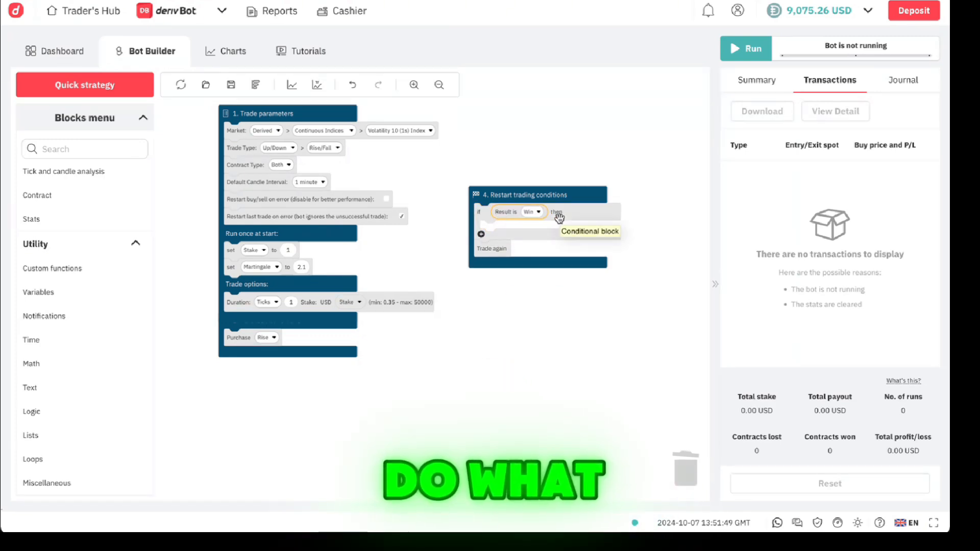
mouse_move(94, 272)
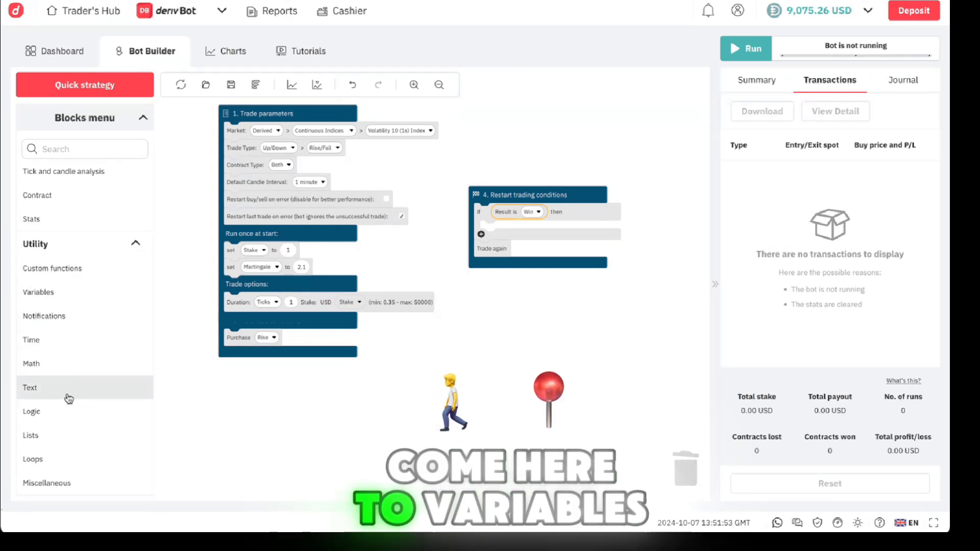
click(38, 292)
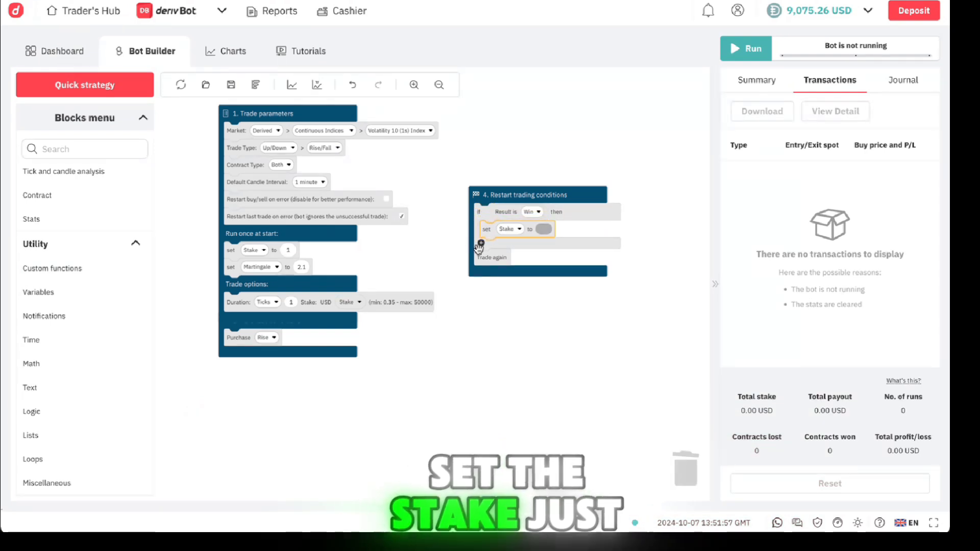
mouse_move(232, 191)
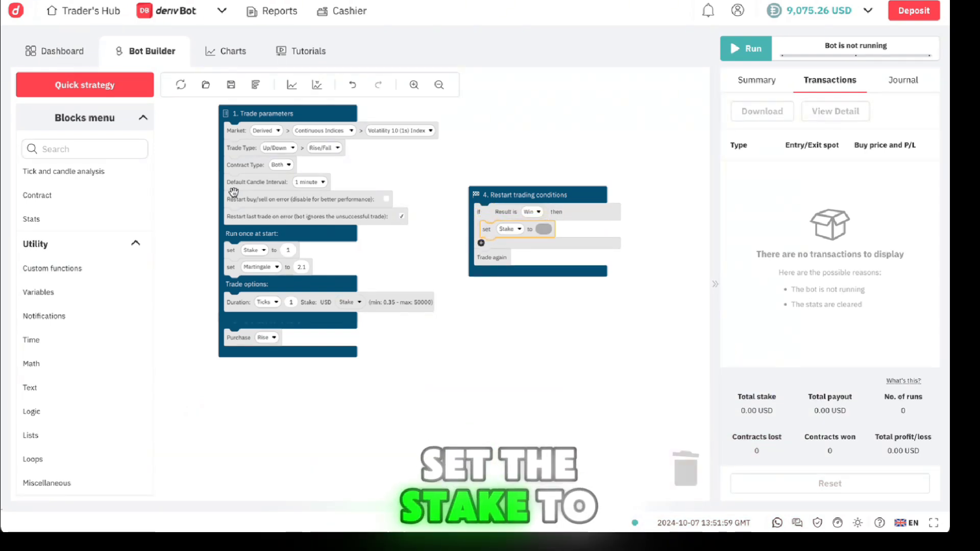
click(31, 363)
text(1)
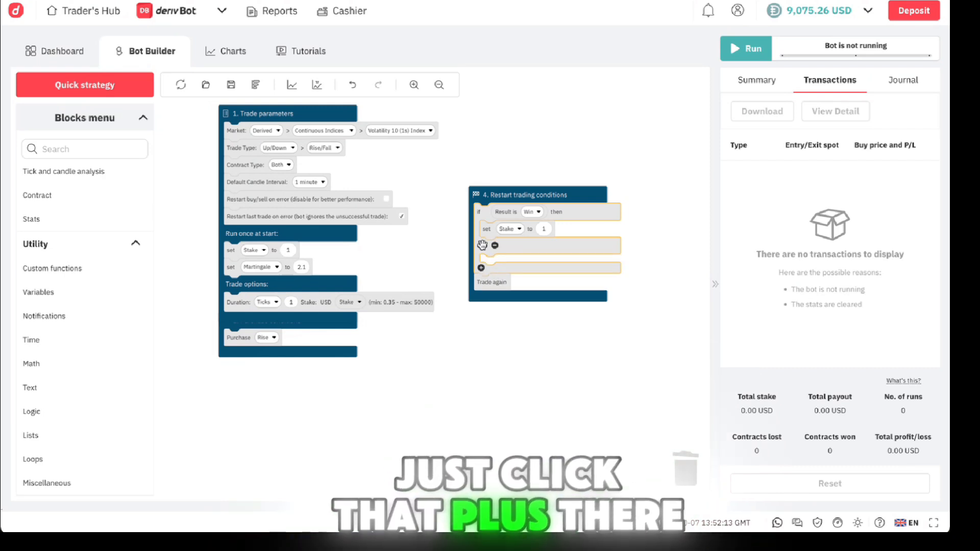
click(495, 245)
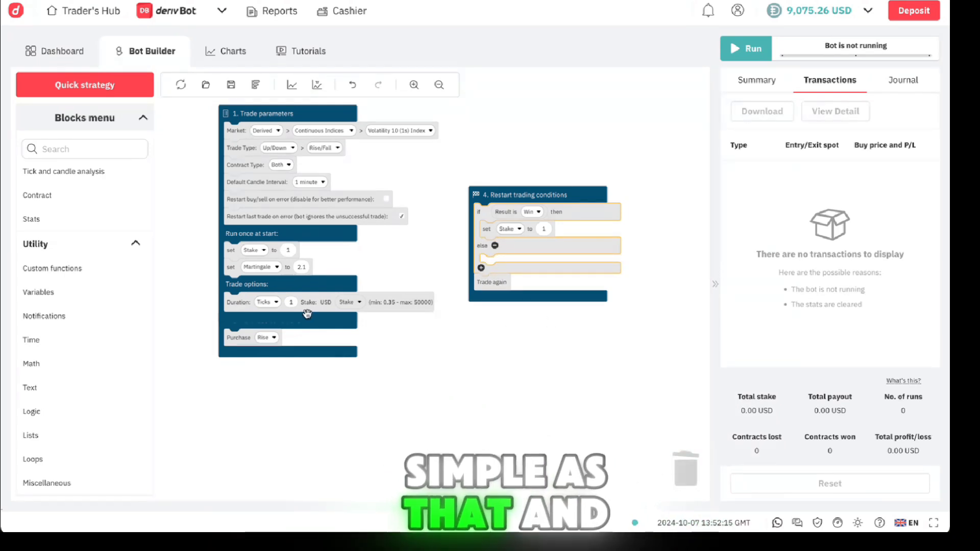
click(38, 292)
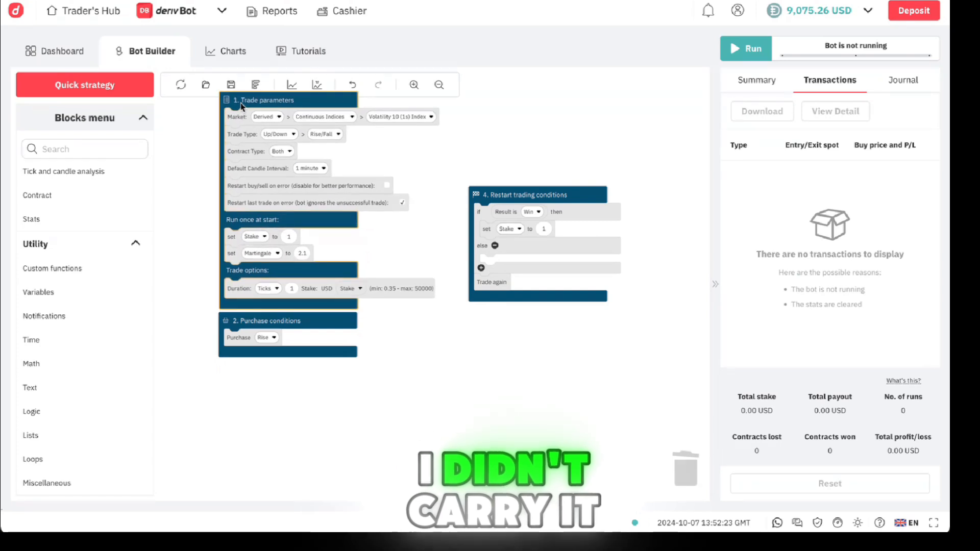
- In the else branch, set Stake to Stake × Martingale using a Math multiplication block
click(38, 292)
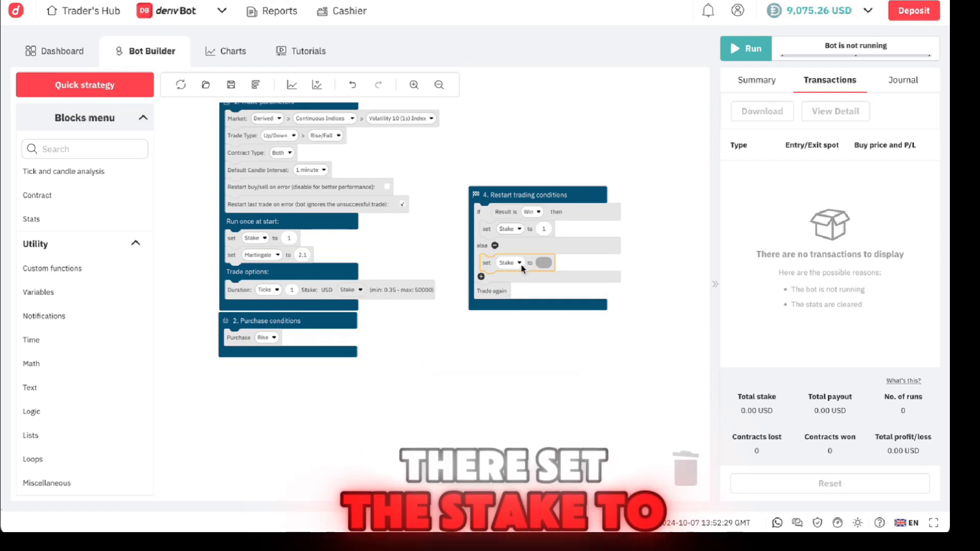
mouse_move(523, 269)
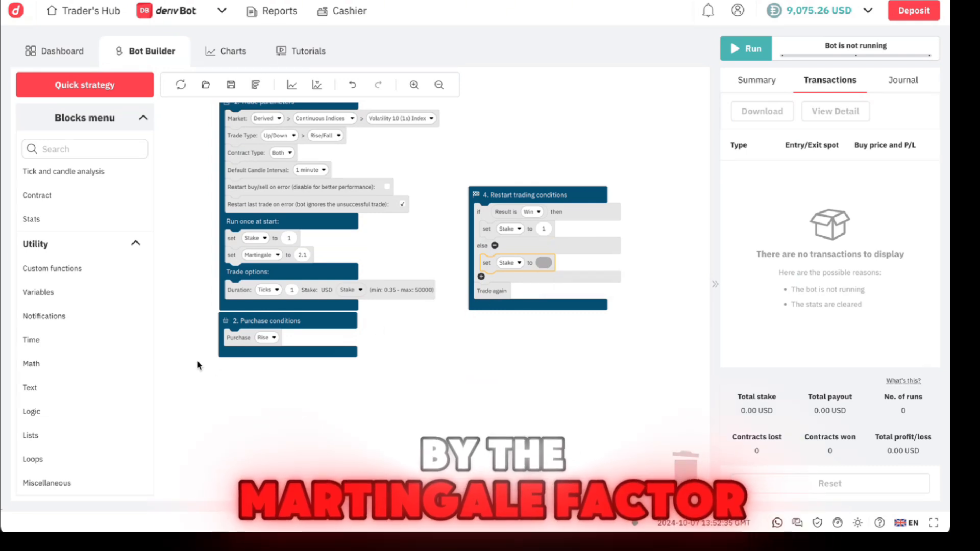
click(38, 292)
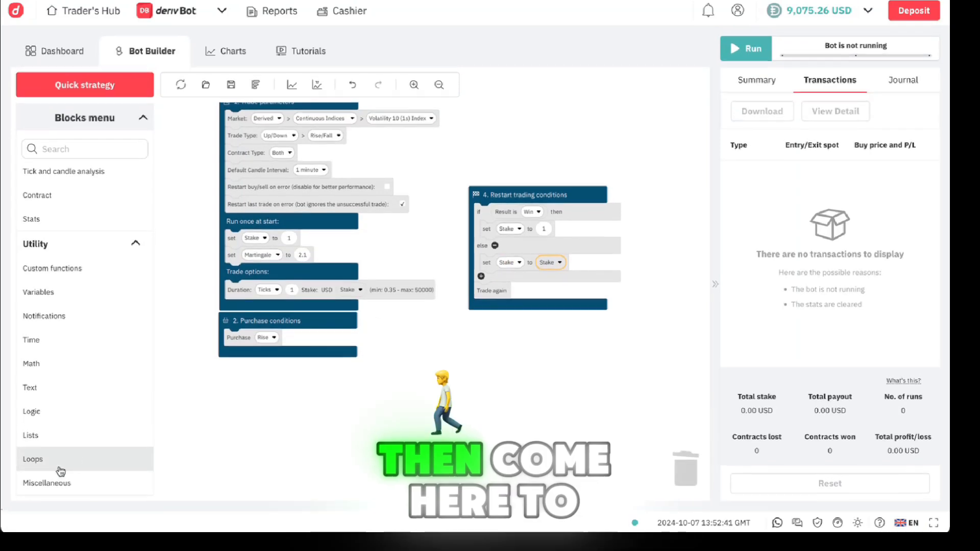
click(31, 363)
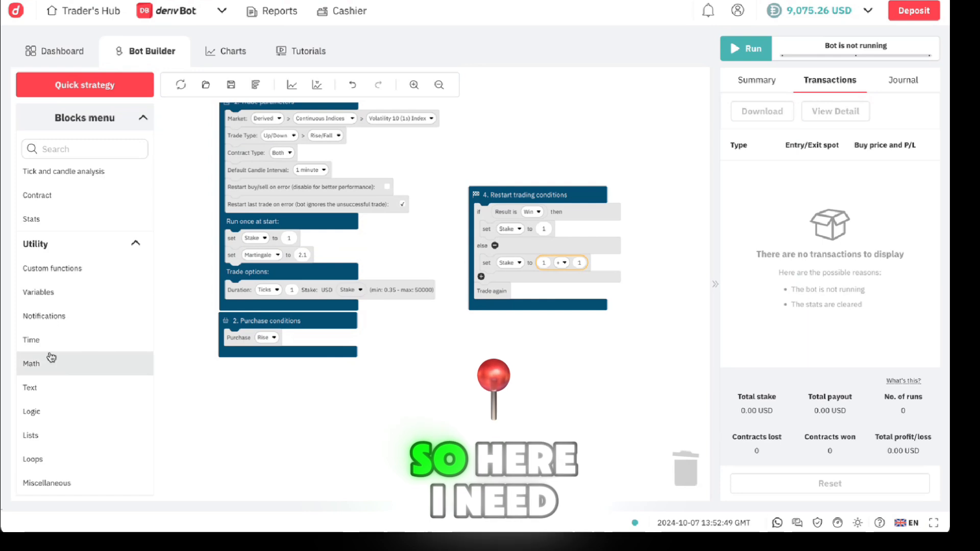
click(38, 292)
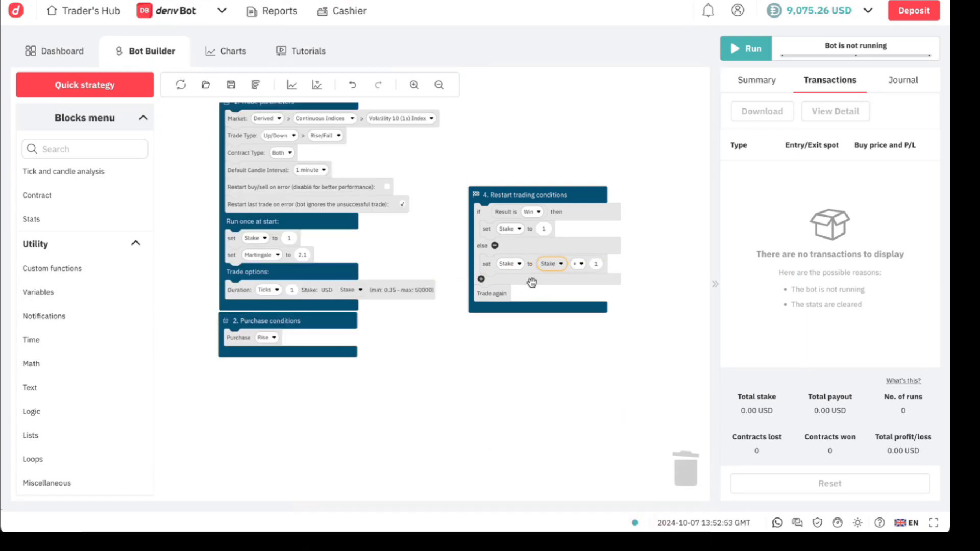
click(577, 264)
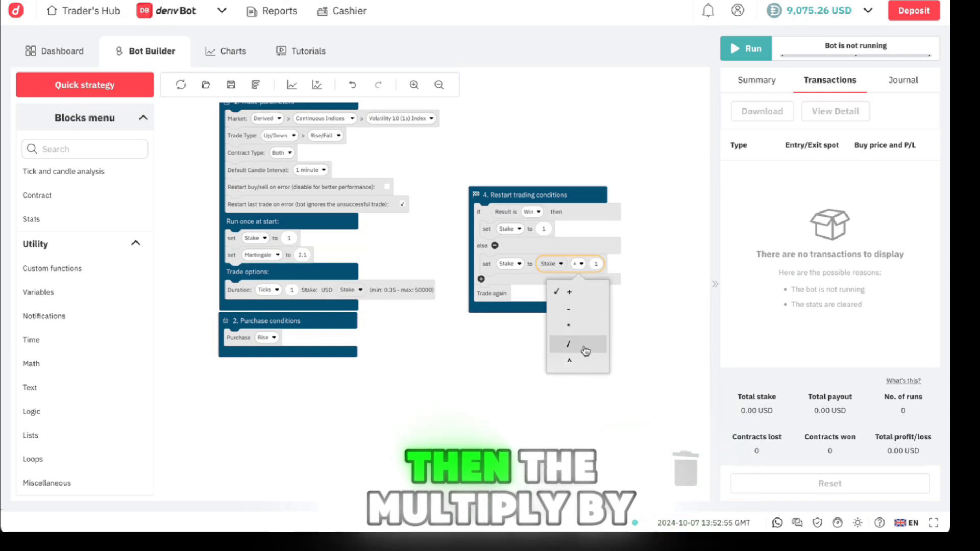
click(568, 325)
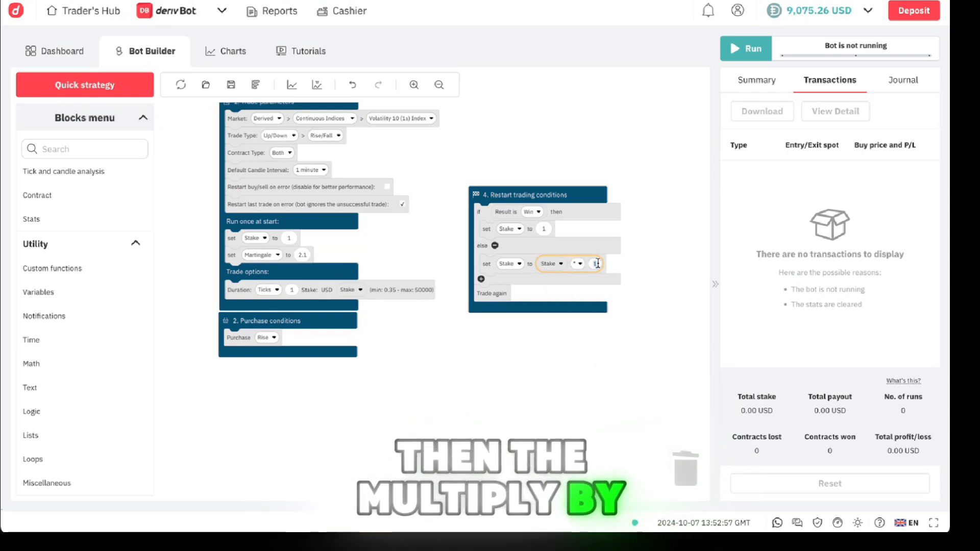
click(39, 291)
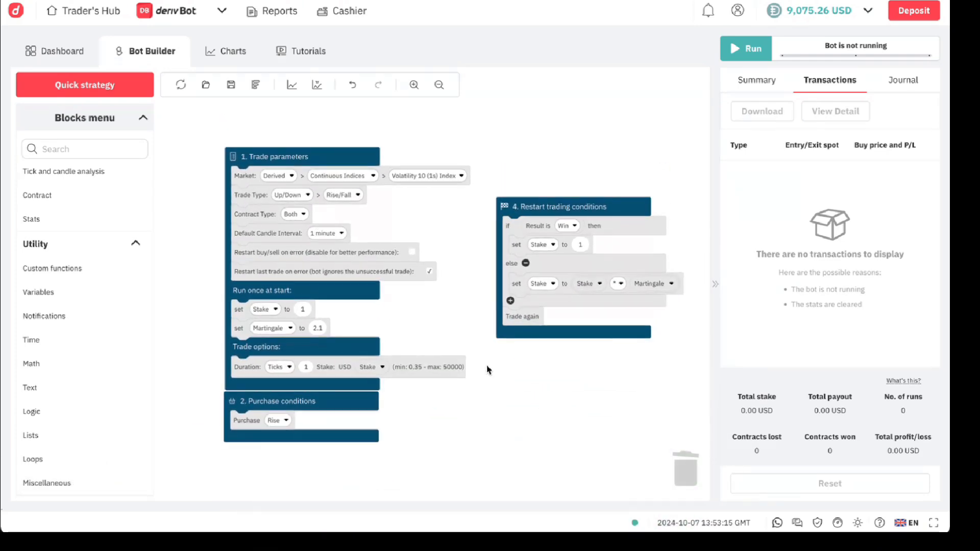
- Run the bot for five trades (3 won, 2 lost), then stop it at +1.86 USD
click(745, 48)
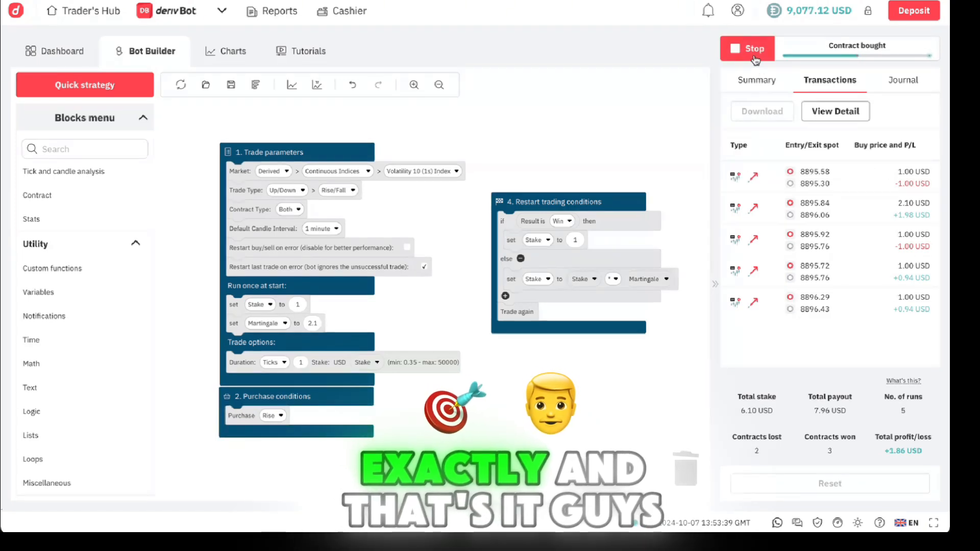
click(747, 48)
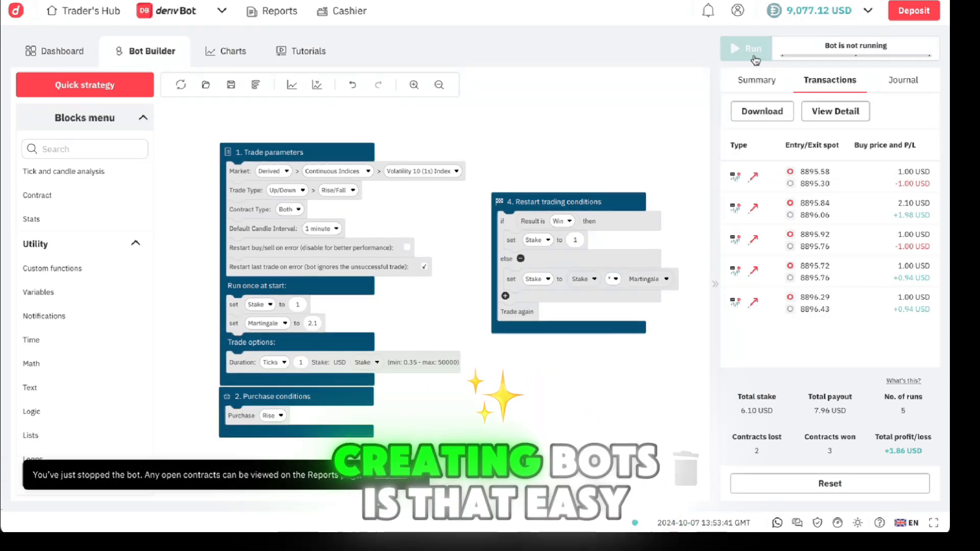